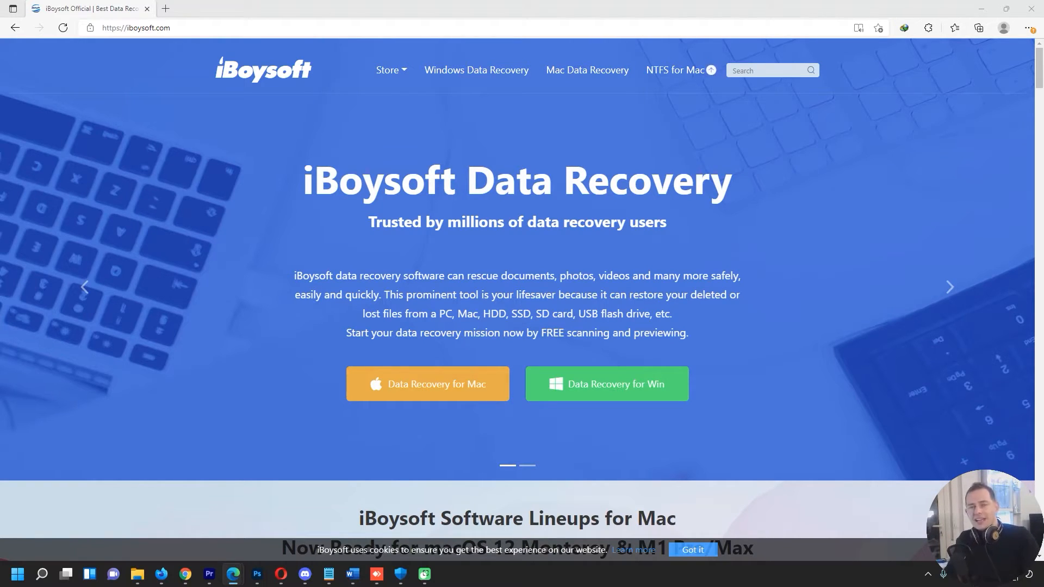
Step: Open the iBoysoft Data Recovery for Windows page from the Store product list
{"action": "left_click", "coordinate": [137, 27]}
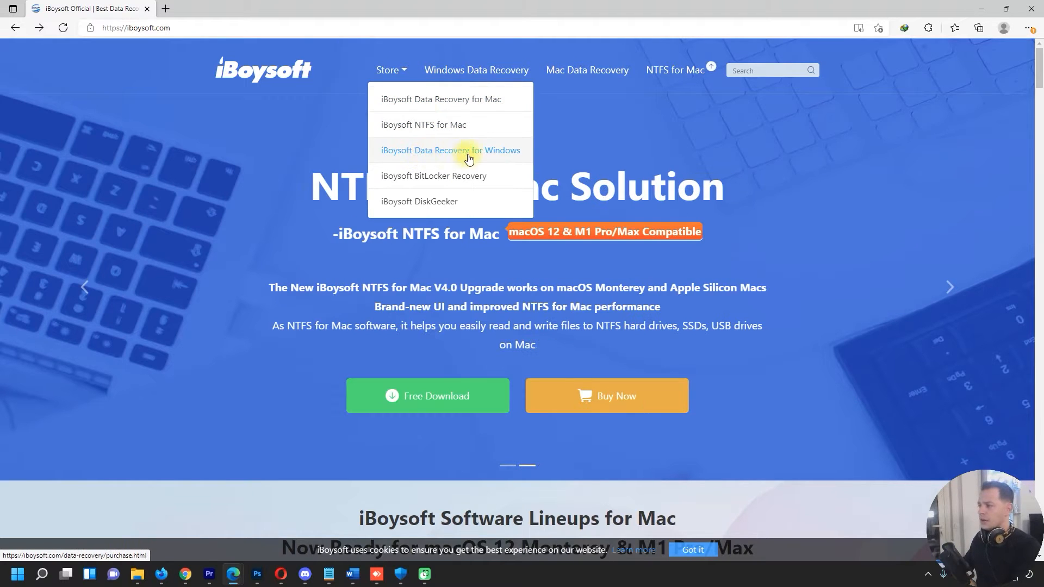
{"action": "mouse_move", "coordinate": [454, 160]}
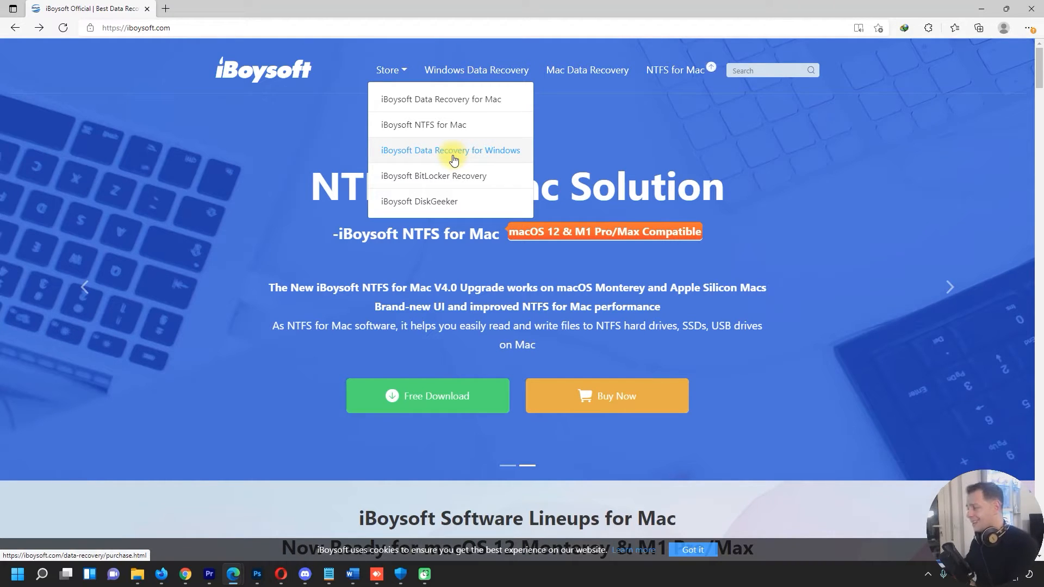
{"action": "left_click", "coordinate": [449, 150]}
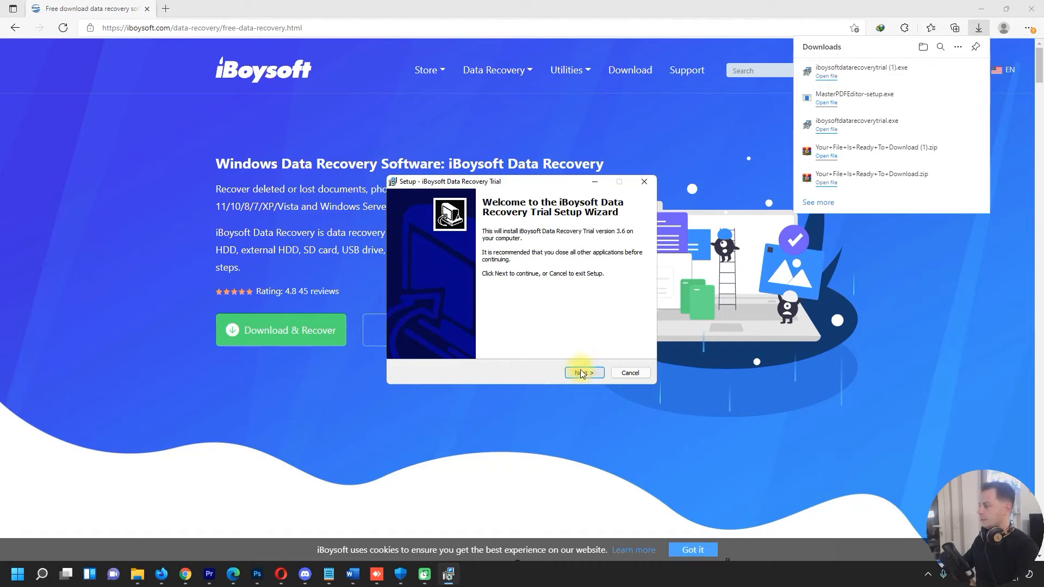
Step: Install the trial in the default folder, launch it, and close setup's browser page
{"action": "left_click", "coordinate": [583, 373]}
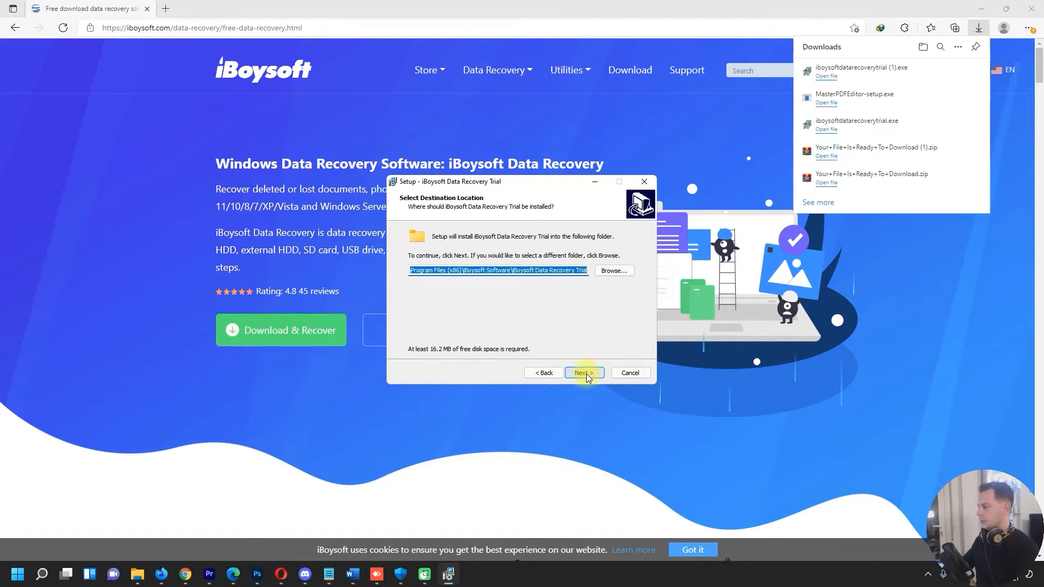
{"action": "left_click", "coordinate": [582, 373]}
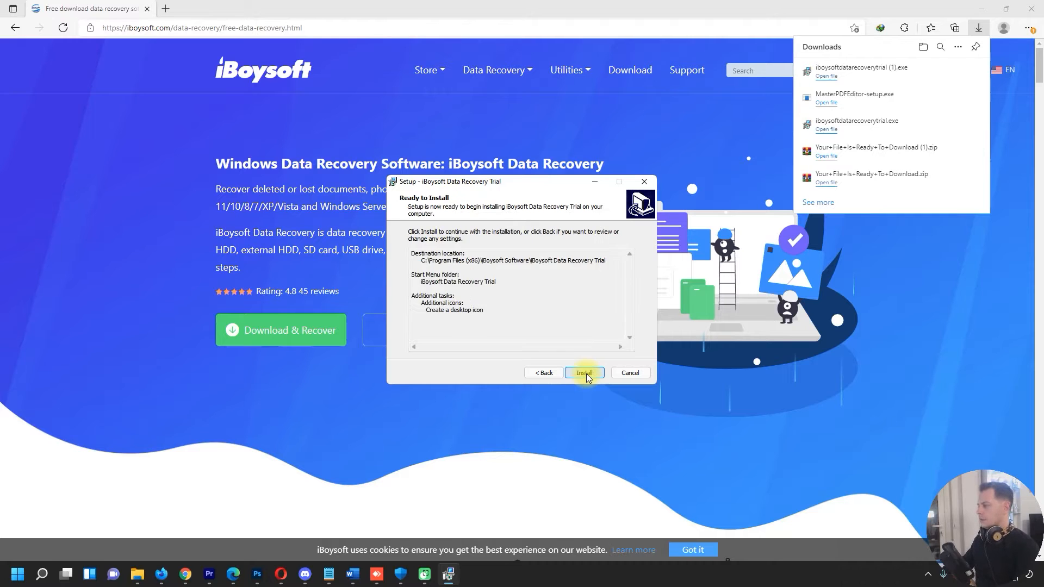
{"action": "left_click", "coordinate": [583, 373]}
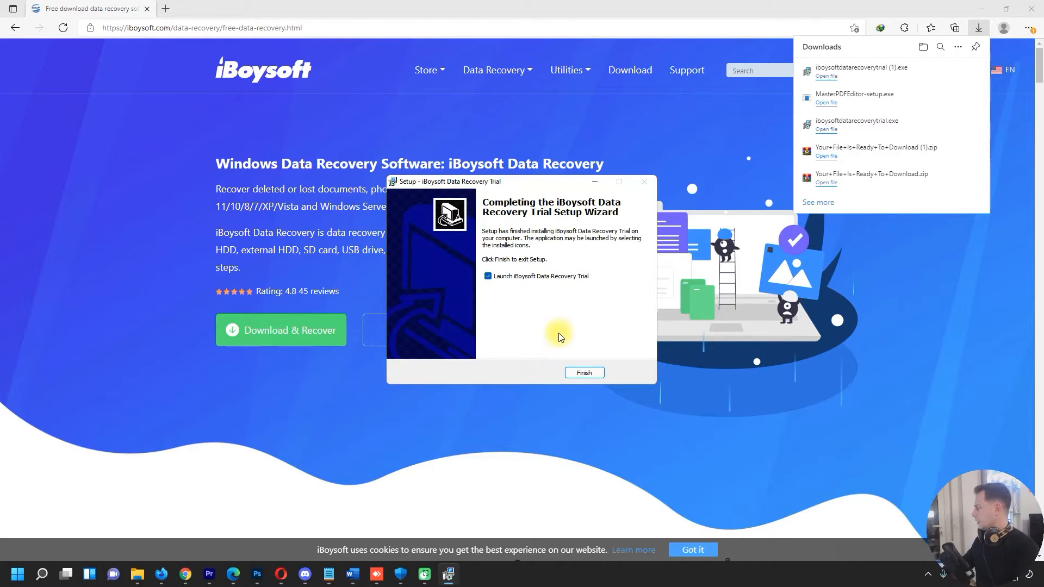
{"action": "mouse_move", "coordinate": [591, 279]}
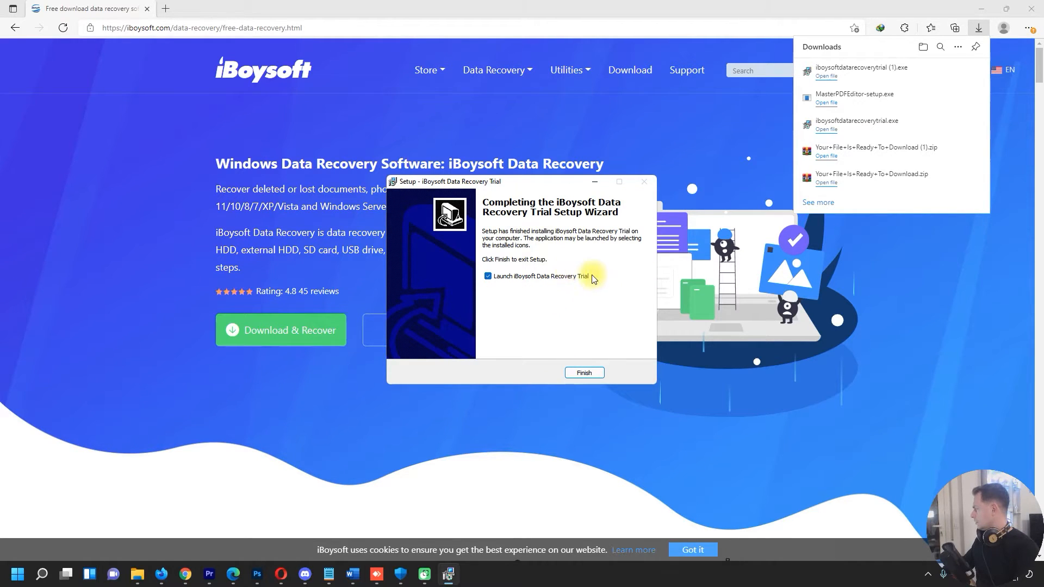
{"action": "left_click", "coordinate": [582, 372]}
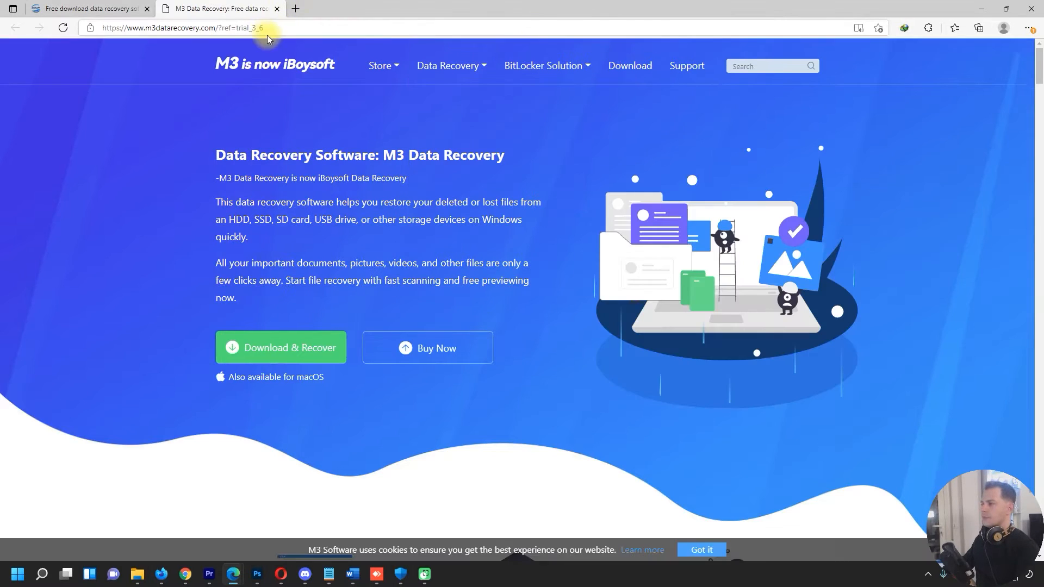
{"action": "left_click", "coordinate": [279, 347]}
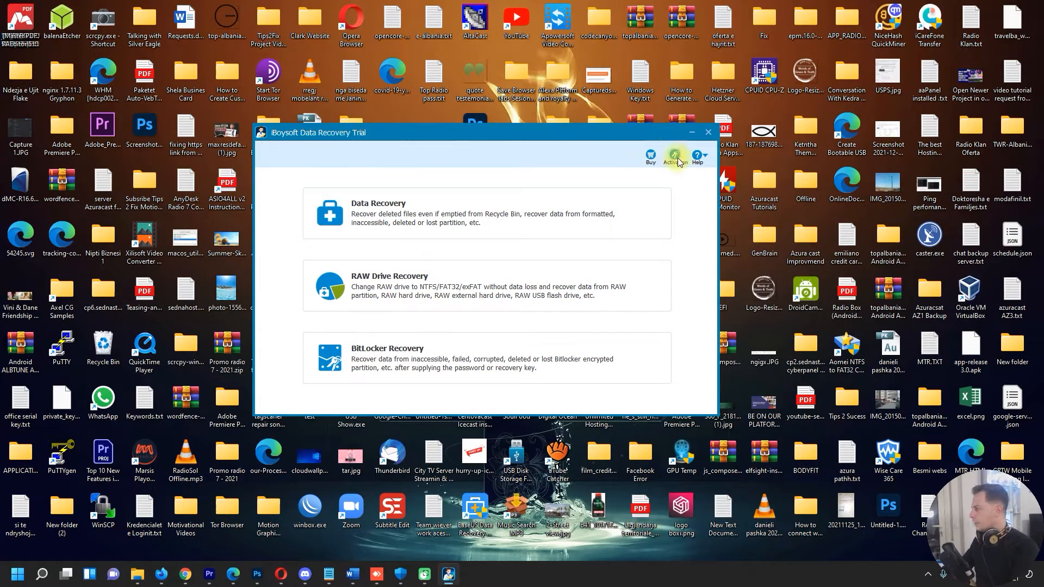
Step: Open the purchase page for Basic, Professional and Technician editions via Buy
{"action": "left_click", "coordinate": [674, 158]}
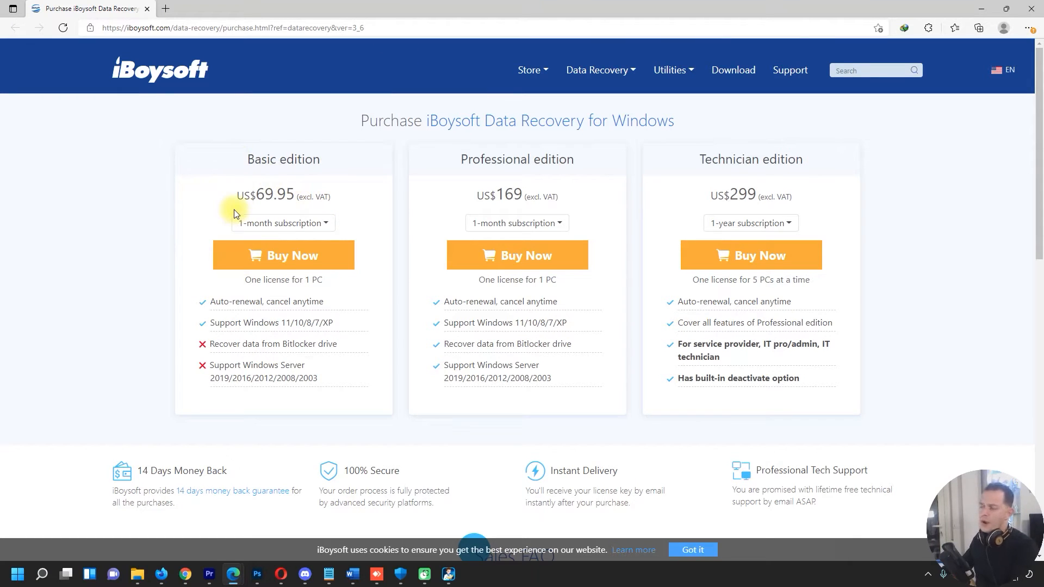
{"action": "mouse_move", "coordinate": [820, 180]}
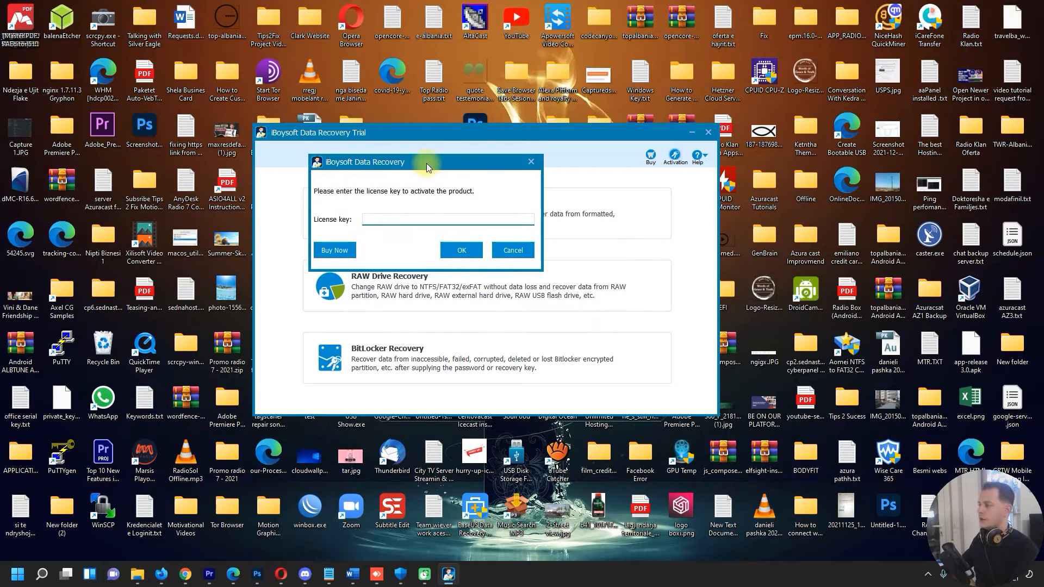
Step: Enter the license key in the Activation dialog and accept 'Register successfully'
{"action": "left_click_drag", "start_coordinate": [426, 162], "coordinate": [474, 193]}
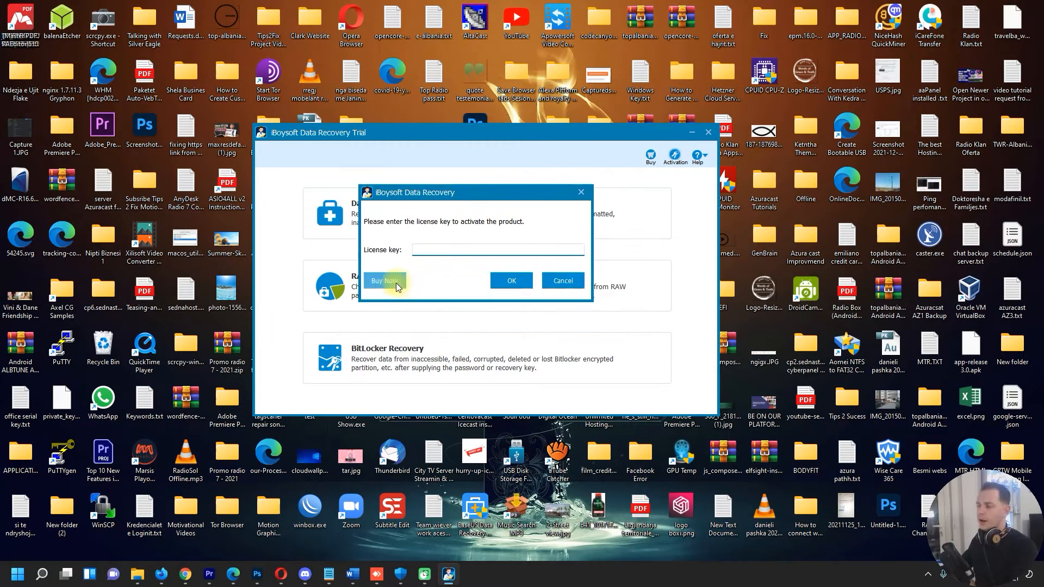
{"action": "mouse_move", "coordinate": [443, 249]}
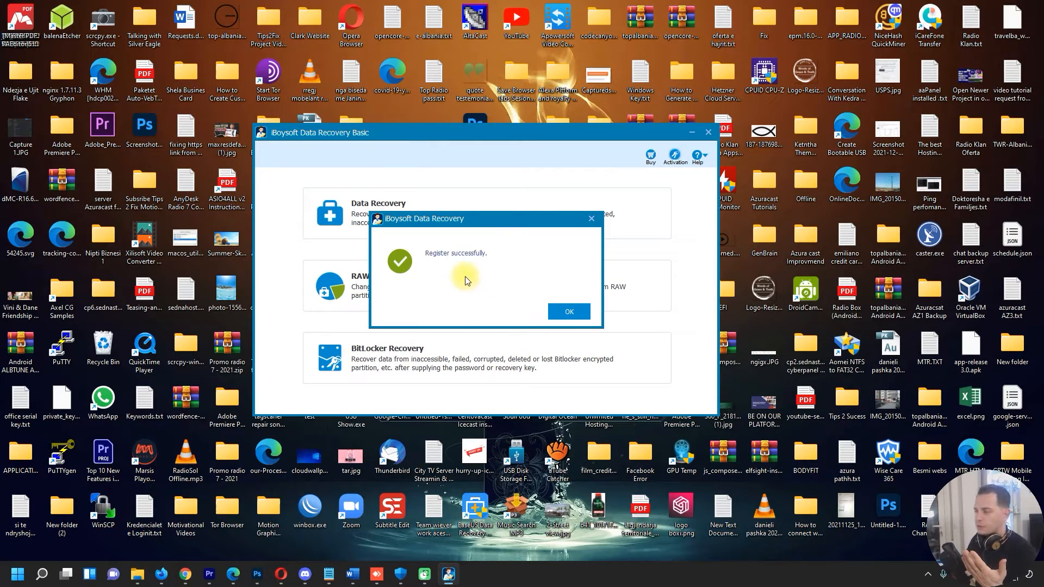
{"action": "mouse_move", "coordinate": [447, 278]}
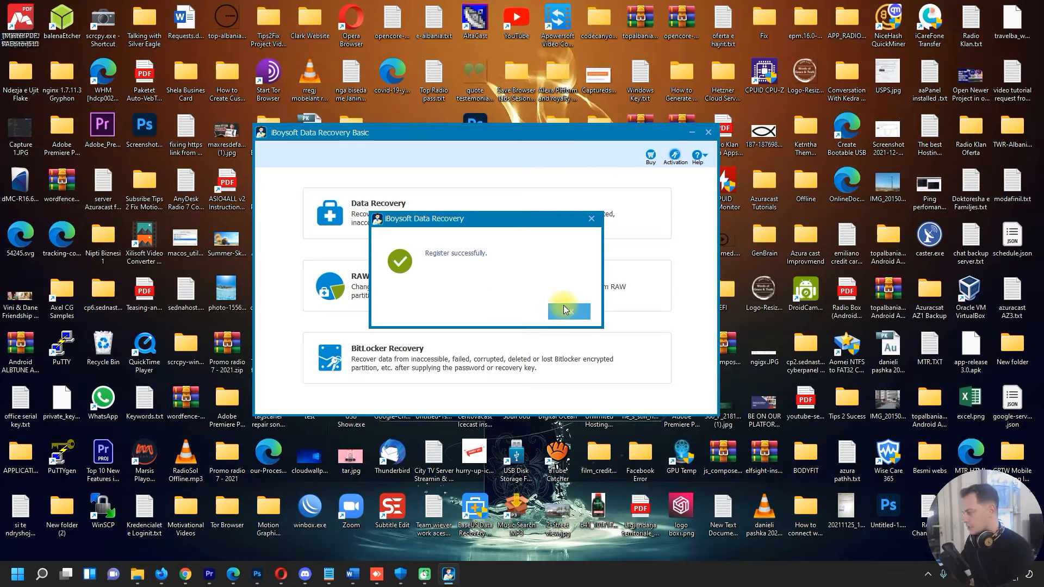
{"action": "left_click", "coordinate": [567, 311]}
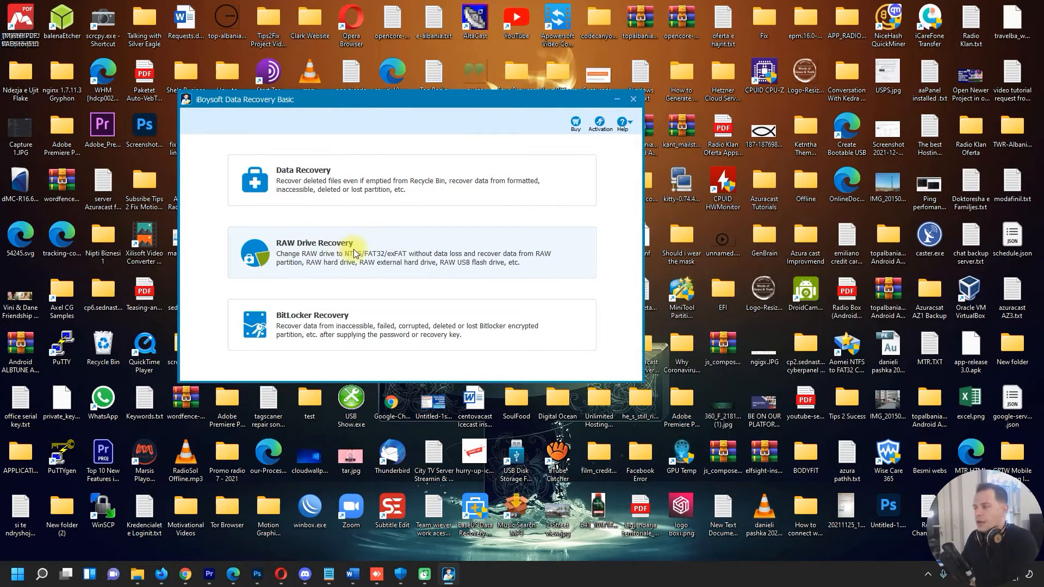
{"action": "mouse_move", "coordinate": [357, 252]}
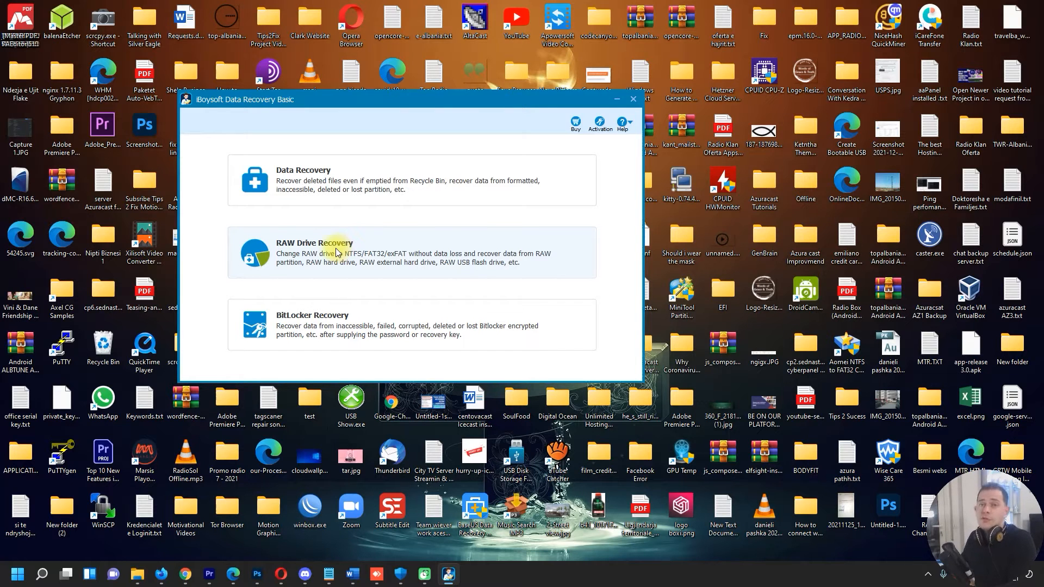
{"action": "mouse_move", "coordinate": [388, 252]}
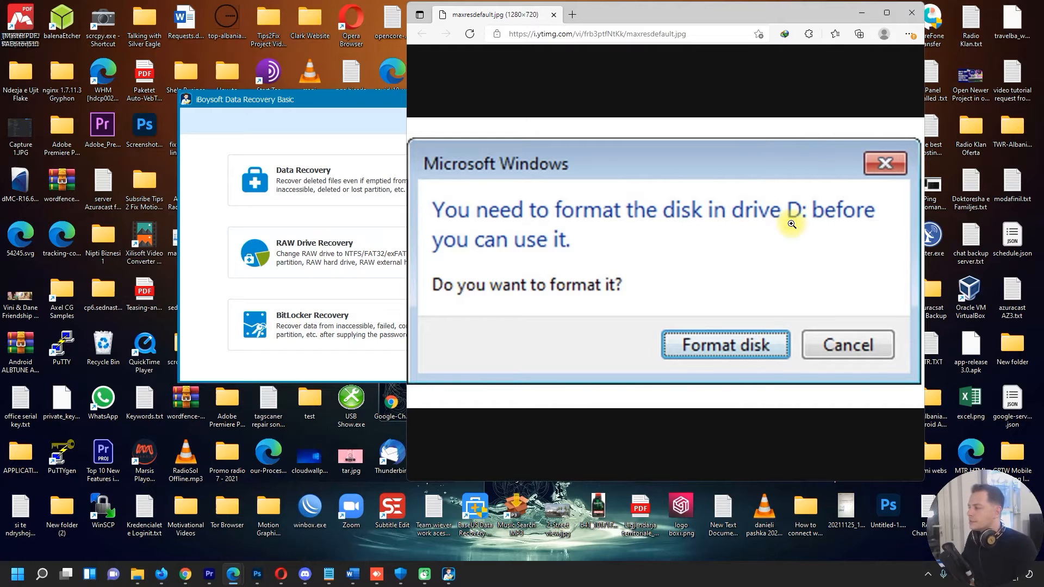
{"action": "mouse_move", "coordinate": [548, 324]}
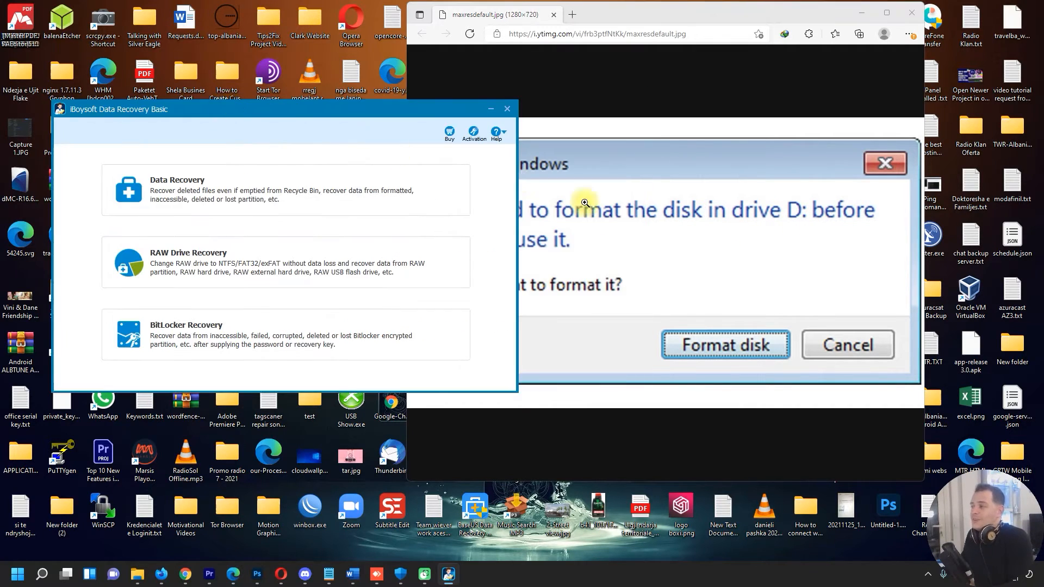
{"action": "mouse_move", "coordinate": [619, 216]}
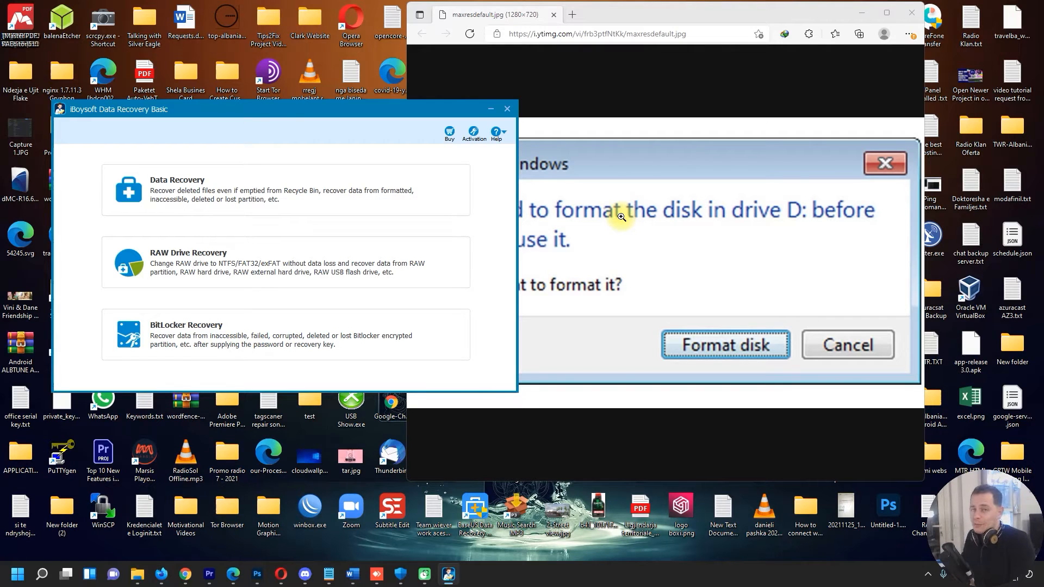
{"action": "mouse_move", "coordinate": [694, 242]}
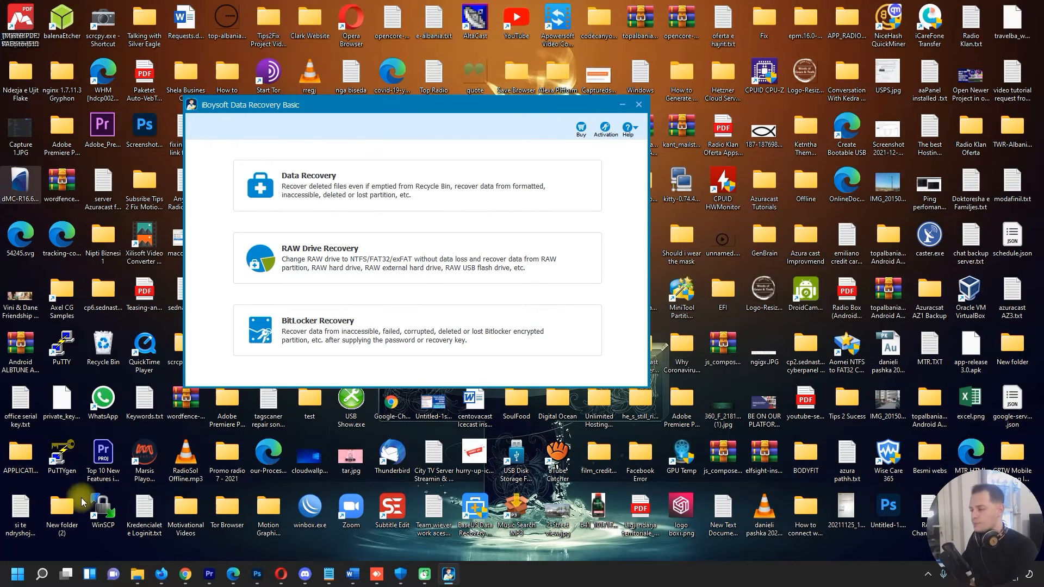
{"action": "mouse_move", "coordinate": [70, 8]}
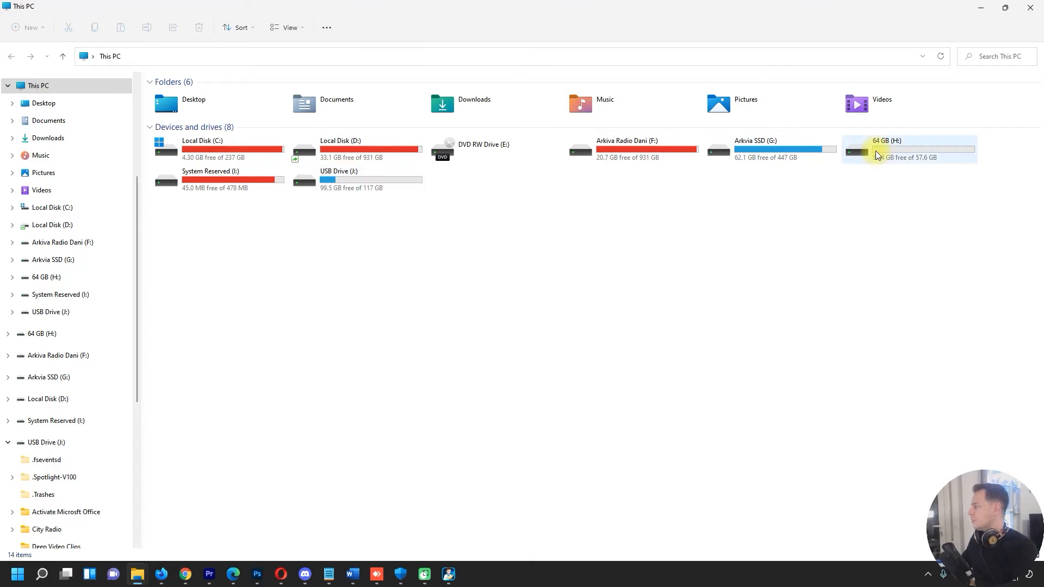
Step: Open 64 GB (H:), permanently delete its three folders, and return to iBoysoft
{"action": "double_click", "coordinate": [907, 149]}
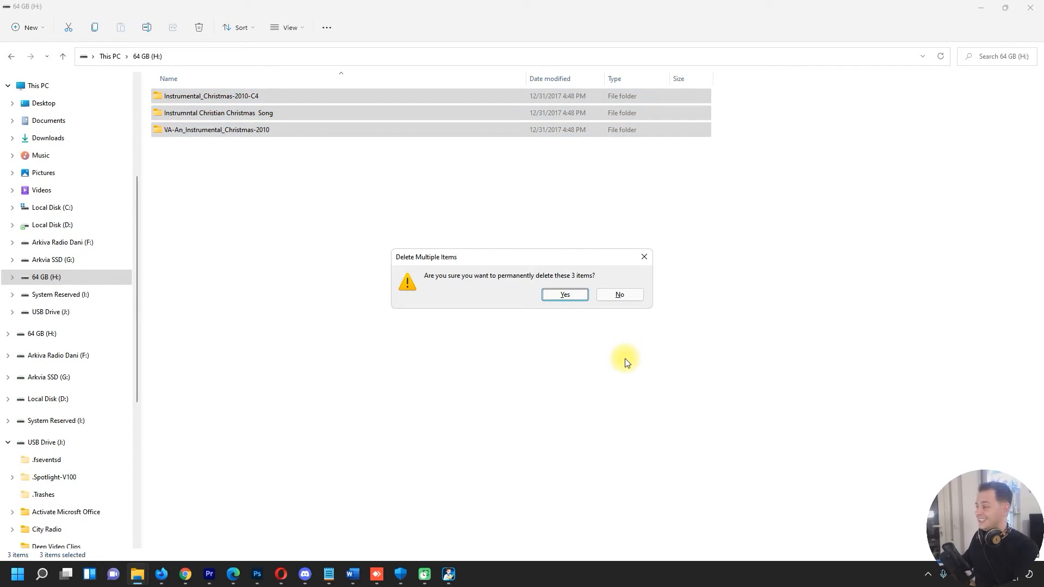
{"action": "left_click", "coordinate": [564, 294]}
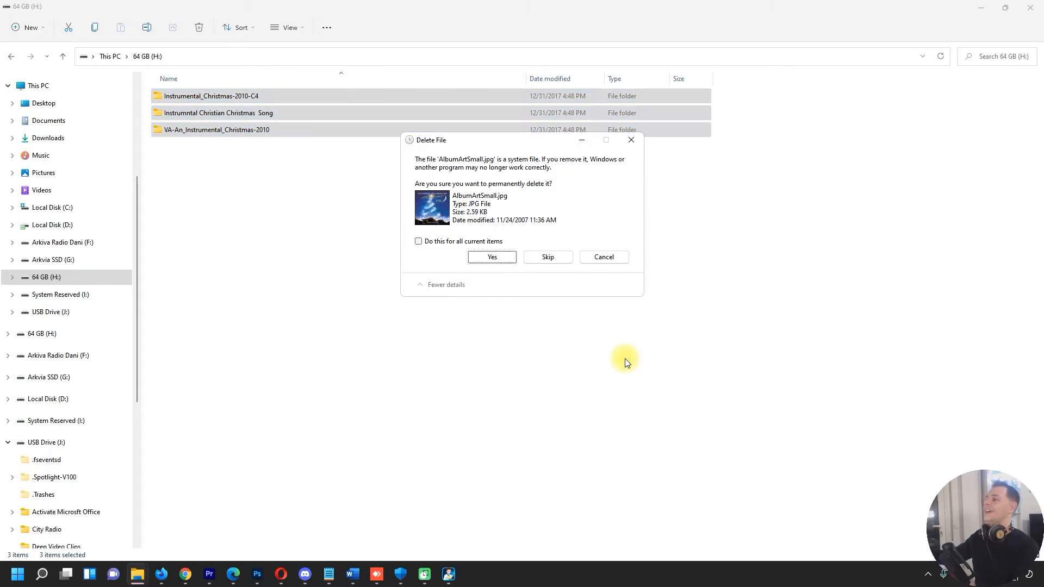
{"action": "left_click", "coordinate": [491, 257]}
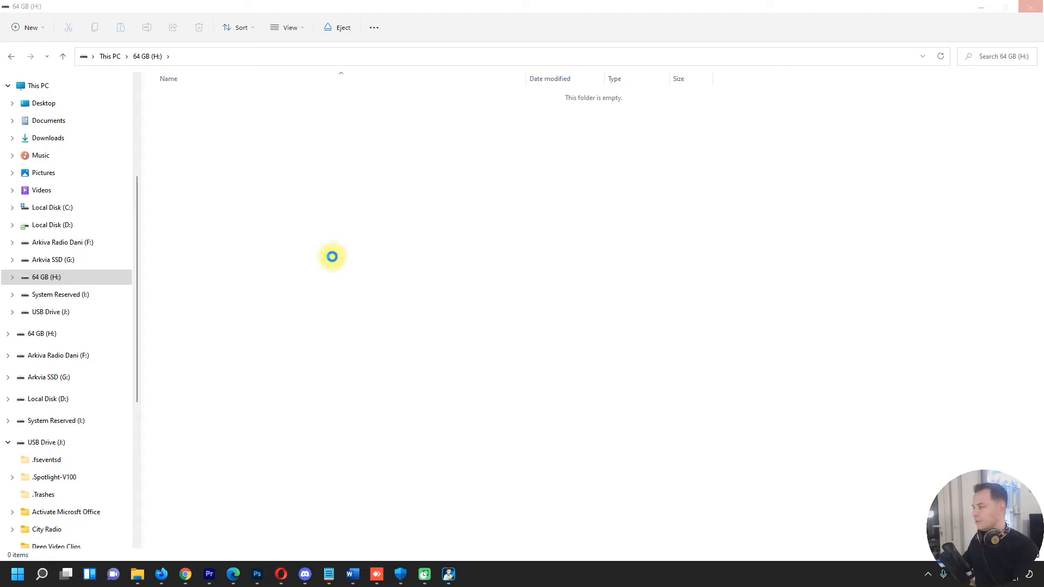
{"action": "mouse_move", "coordinate": [680, 103]}
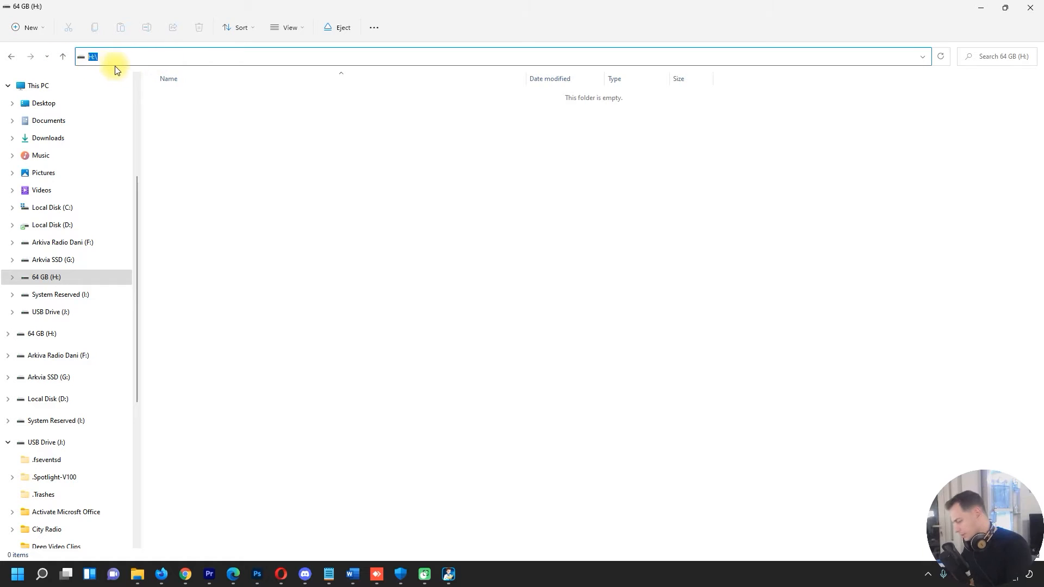
{"action": "left_click", "coordinate": [449, 573]}
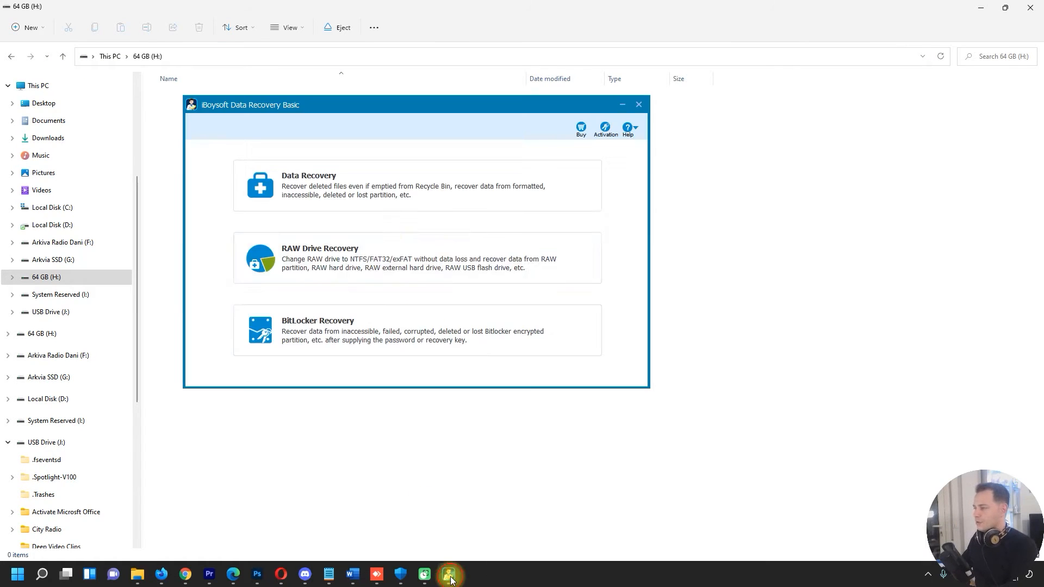
Step: Choose Data Recovery, select drive (H:) and enable Deep scan
{"action": "left_click", "coordinate": [308, 184]}
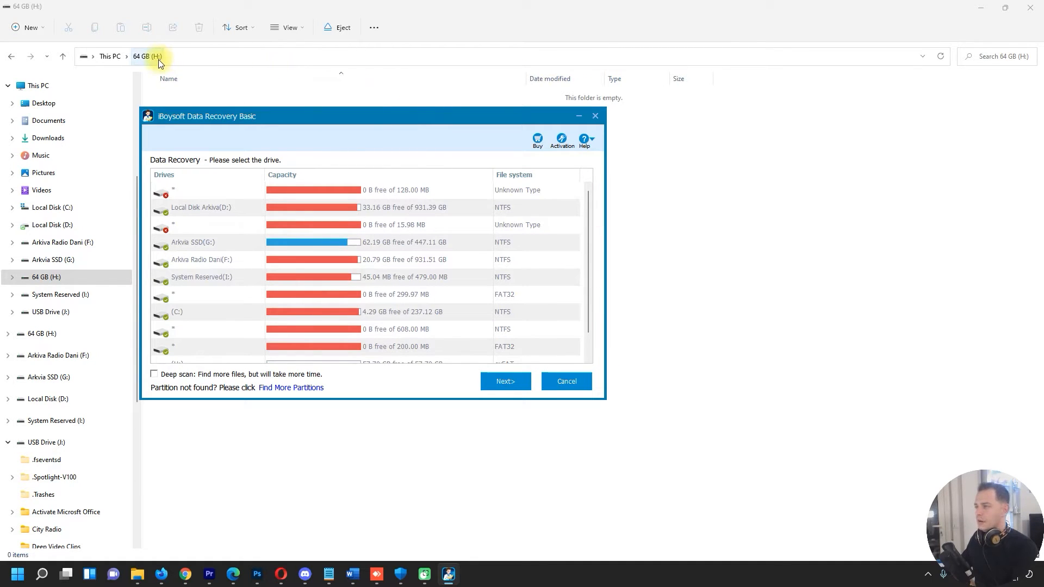
{"action": "mouse_move", "coordinate": [226, 276]}
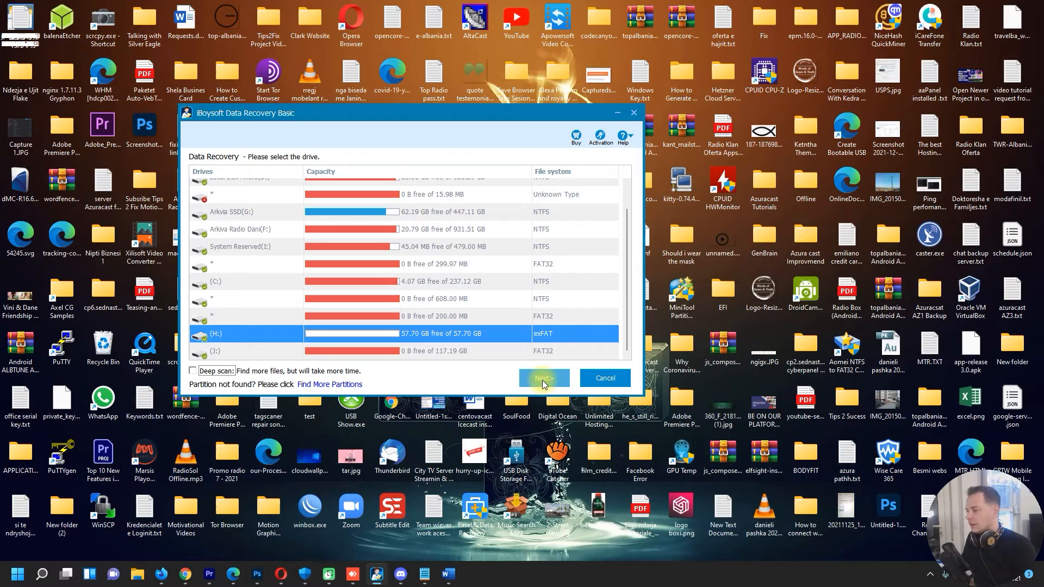
{"action": "left_click", "coordinate": [543, 377]}
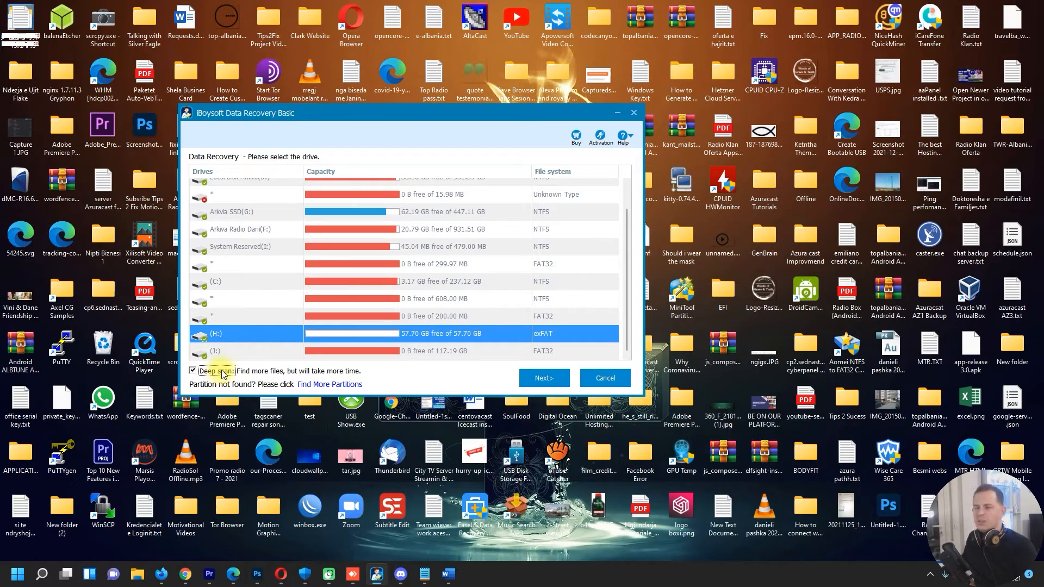
{"action": "left_click", "coordinate": [542, 377]}
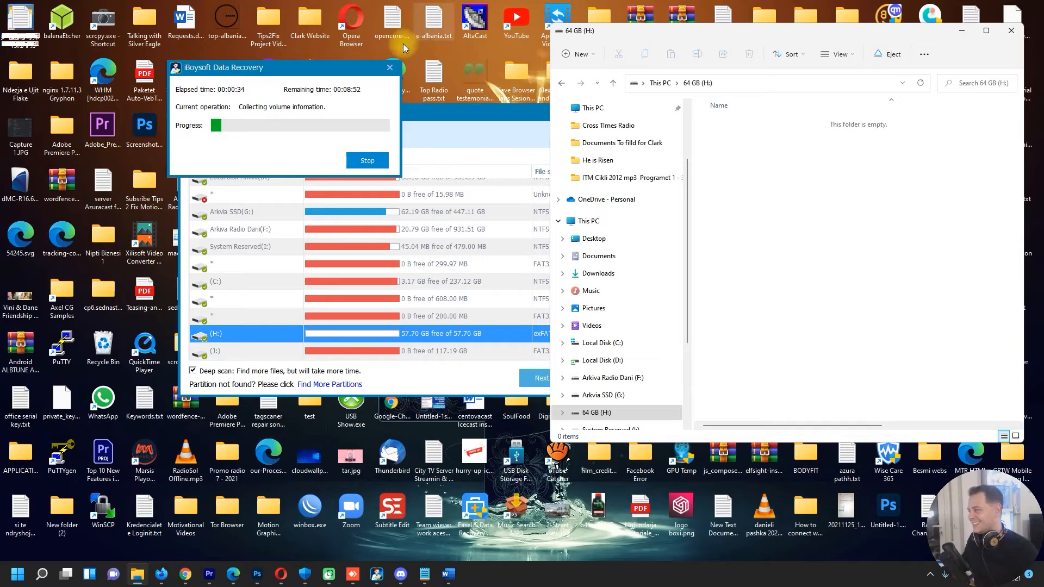
{"action": "left_click", "coordinate": [591, 108]}
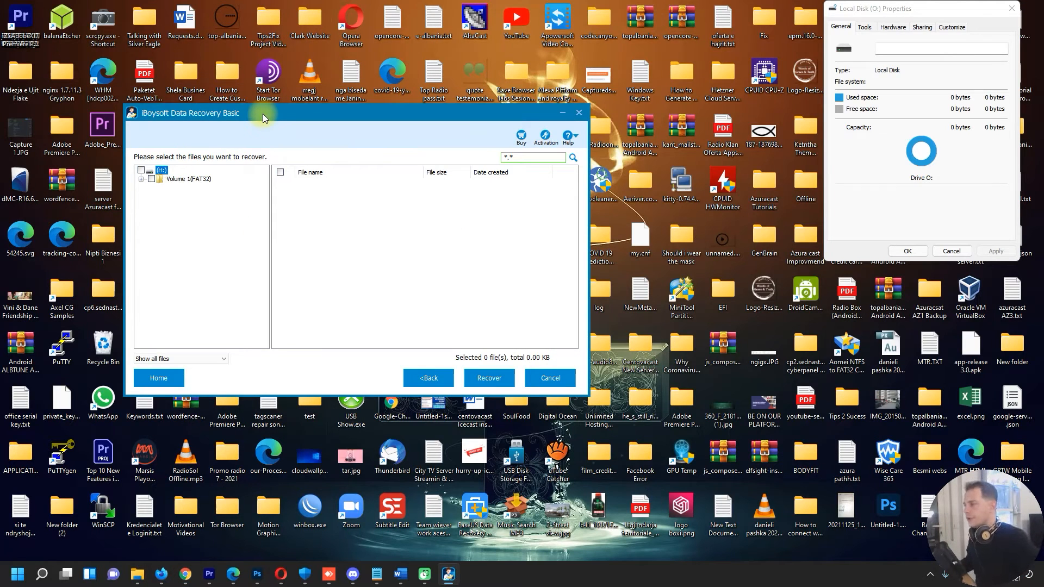
Step: Reposition the window and expand (H:) and Volume 1 (FAT32) in the tree
{"action": "left_click_drag", "start_coordinate": [267, 113], "coordinate": [276, 115]}
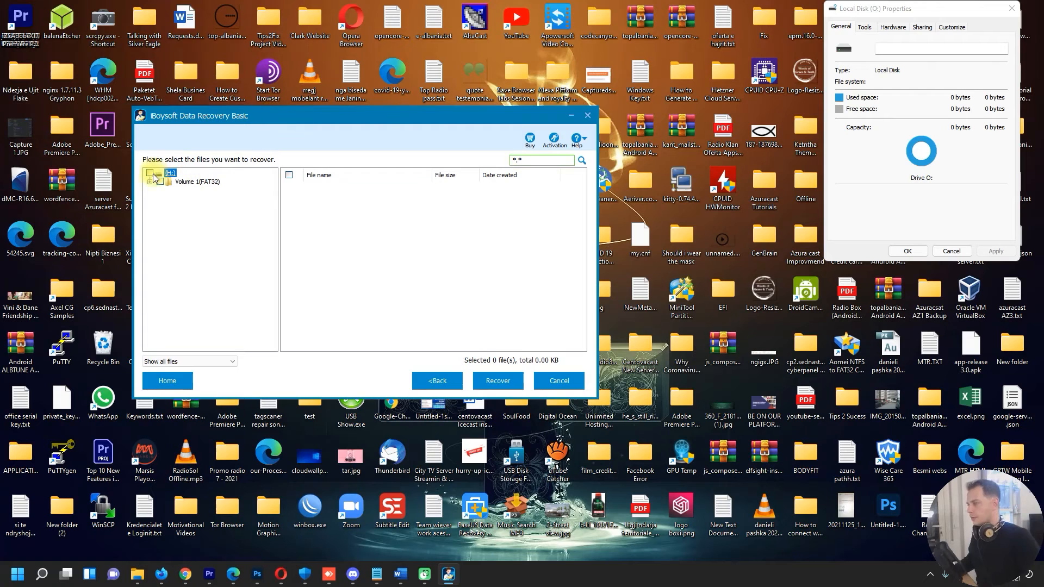
{"action": "left_click", "coordinate": [161, 181]}
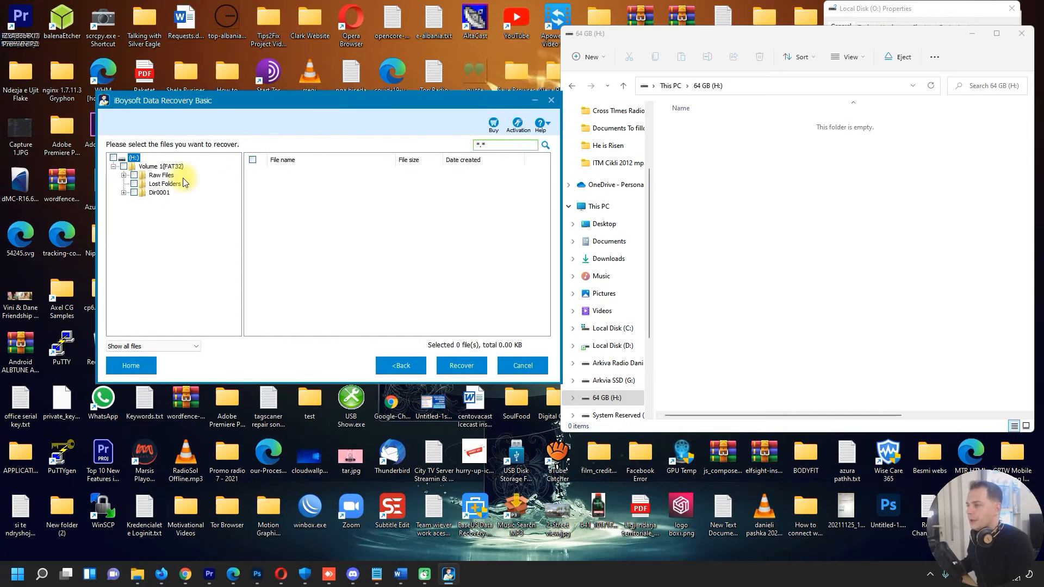
Step: Expand Raw Files under Volume 1 and list the MP4 and ZIP files
{"action": "left_click", "coordinate": [158, 167]}
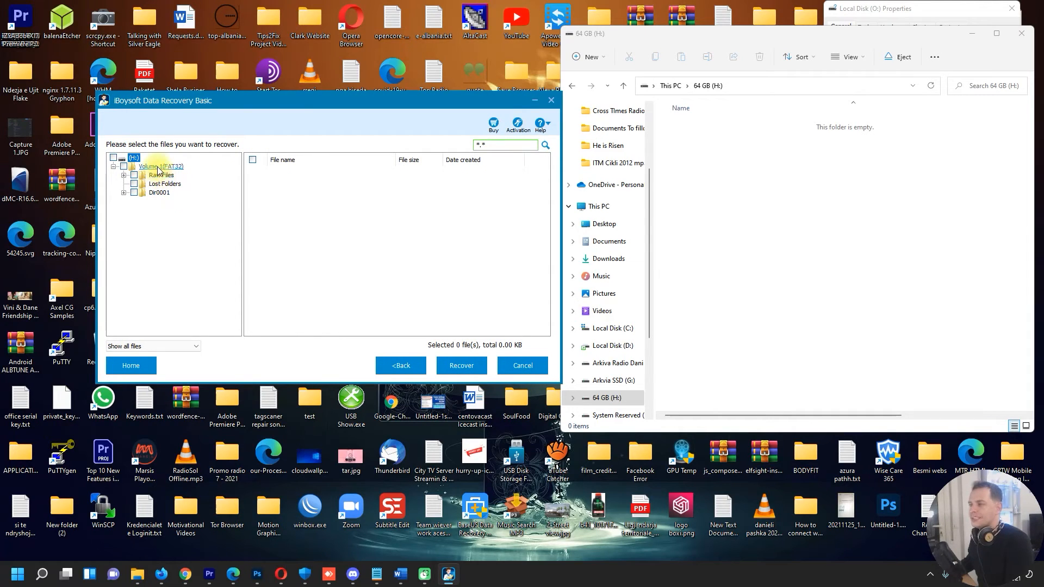
{"action": "left_click", "coordinate": [160, 166]}
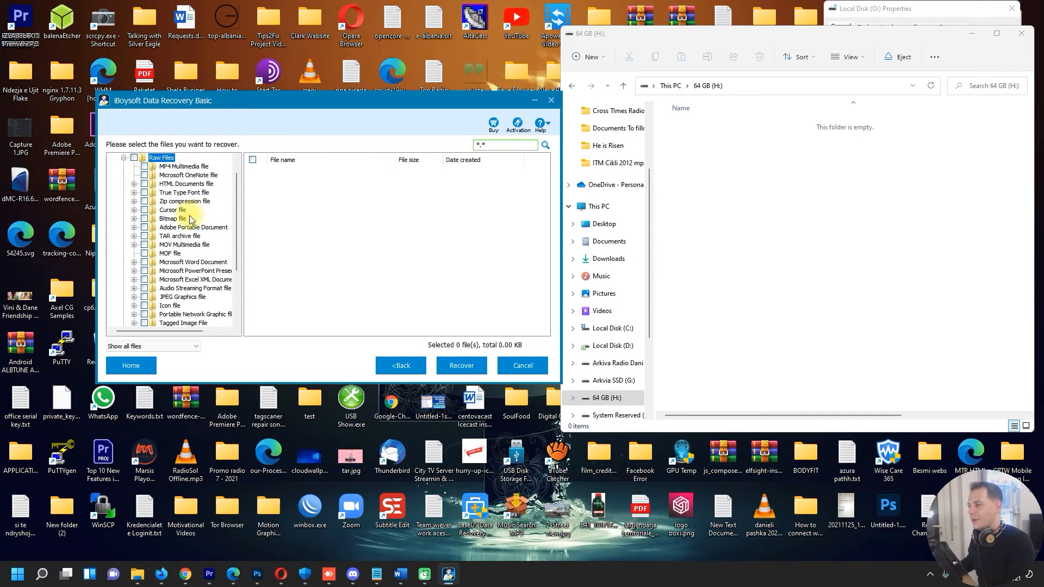
{"action": "left_click", "coordinate": [183, 166]}
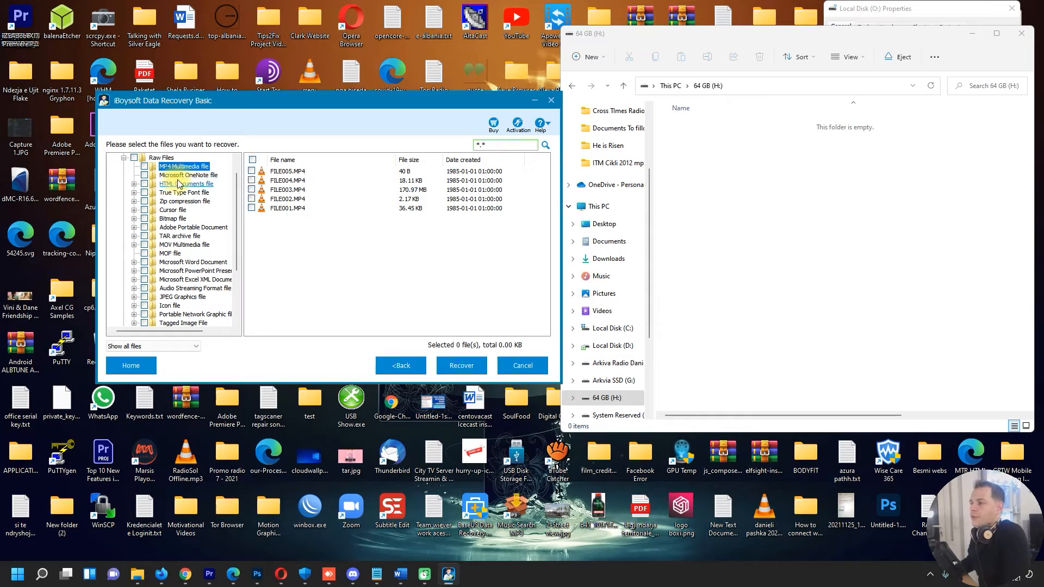
{"action": "left_click", "coordinate": [188, 175]}
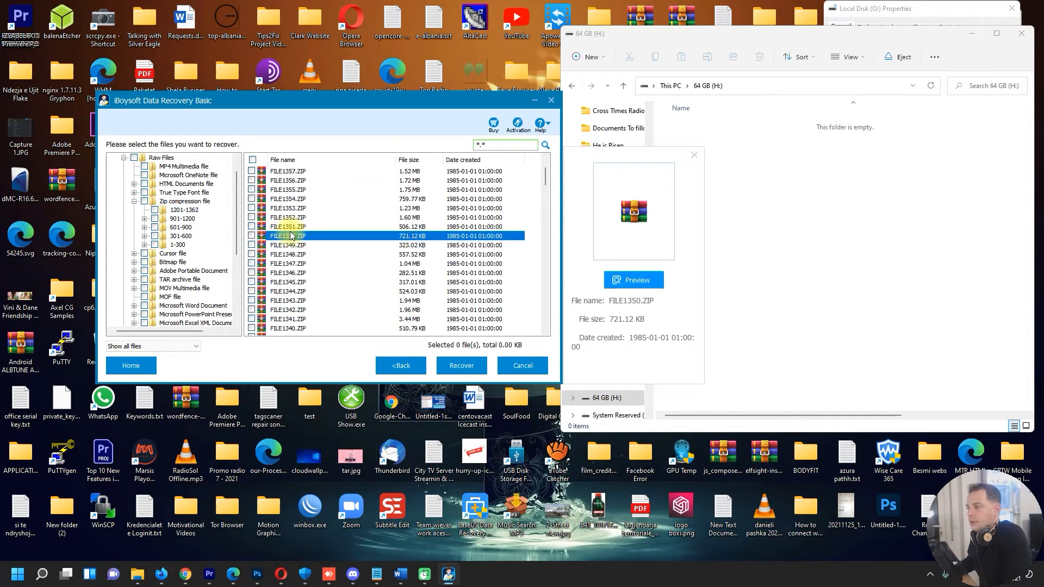
Step: Browse RAR, RIFF, OneNote and HTML files, then list the nine MOV files
{"action": "scroll", "scroll_direction": "down", "scroll_amount": 3}
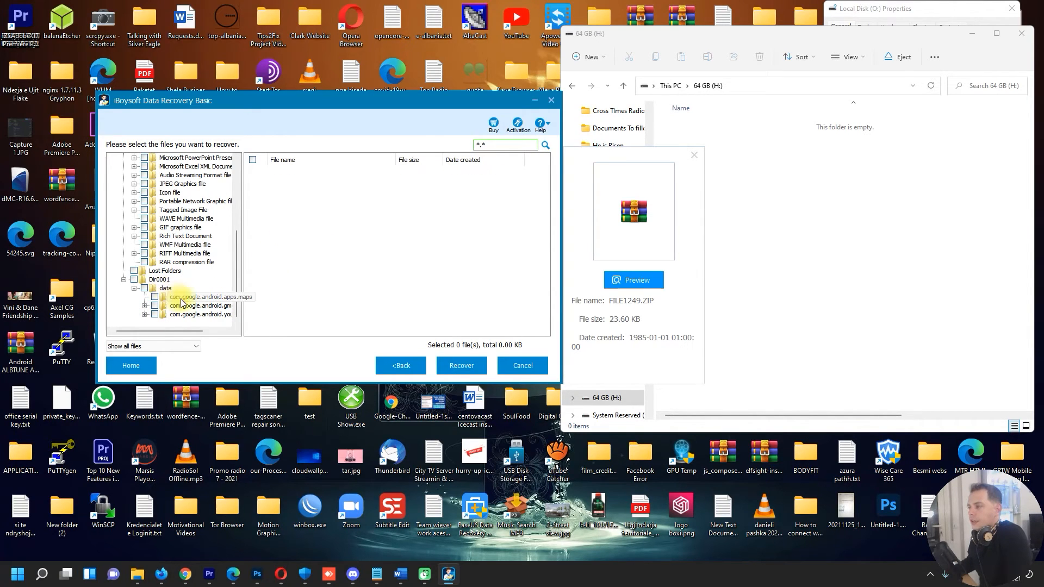
{"action": "left_click", "coordinate": [185, 261]}
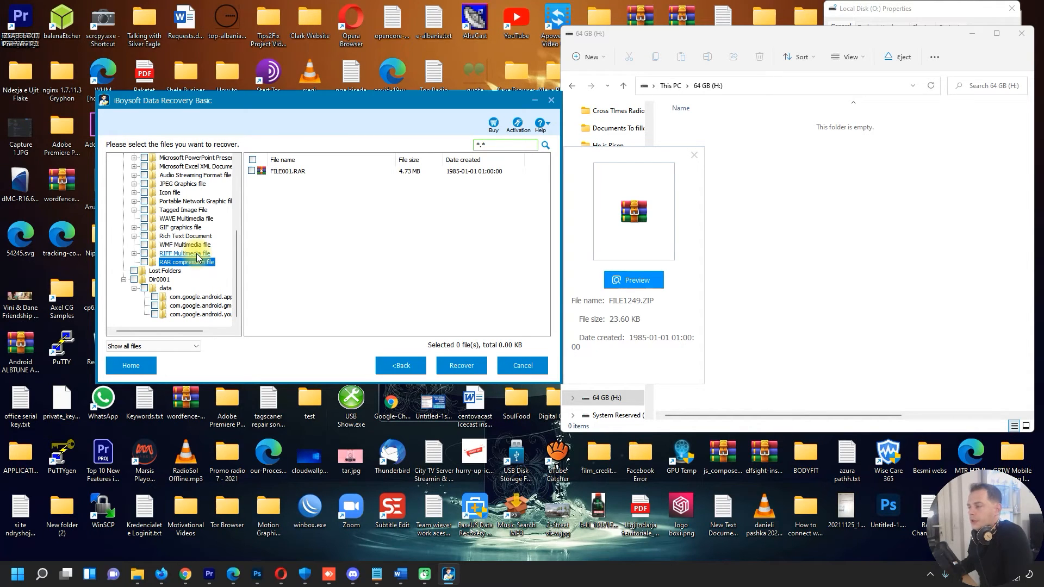
{"action": "left_click", "coordinate": [187, 252]}
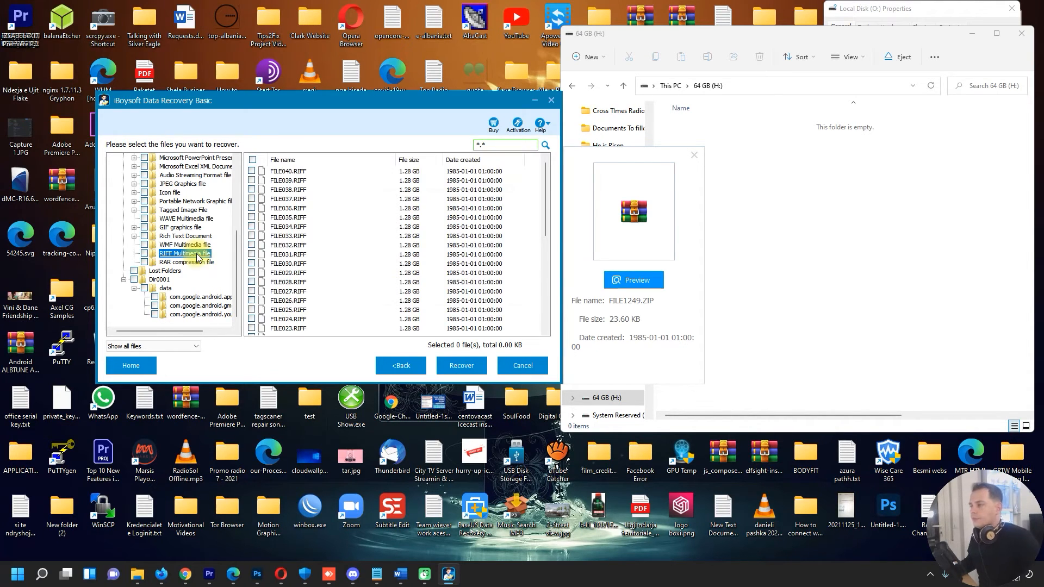
{"action": "left_click", "coordinate": [186, 244]}
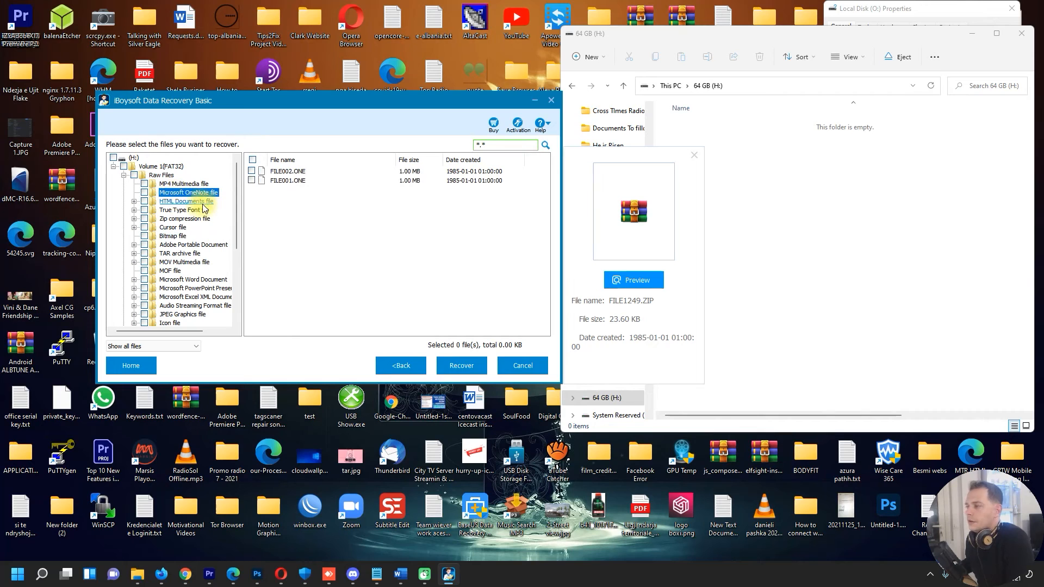
{"action": "left_click", "coordinate": [187, 201]}
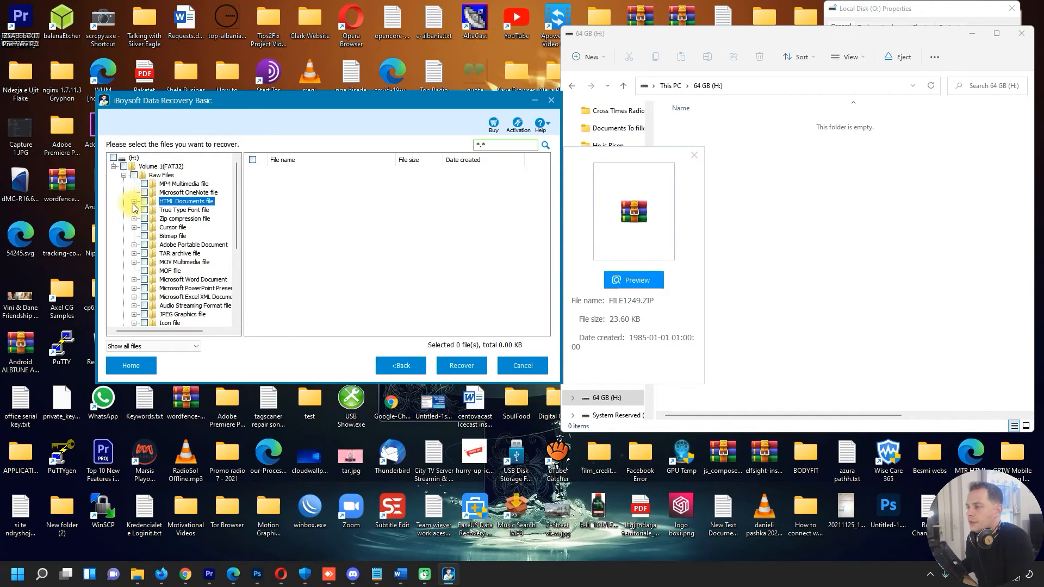
{"action": "scroll", "scroll_direction": "down", "scroll_amount": 3}
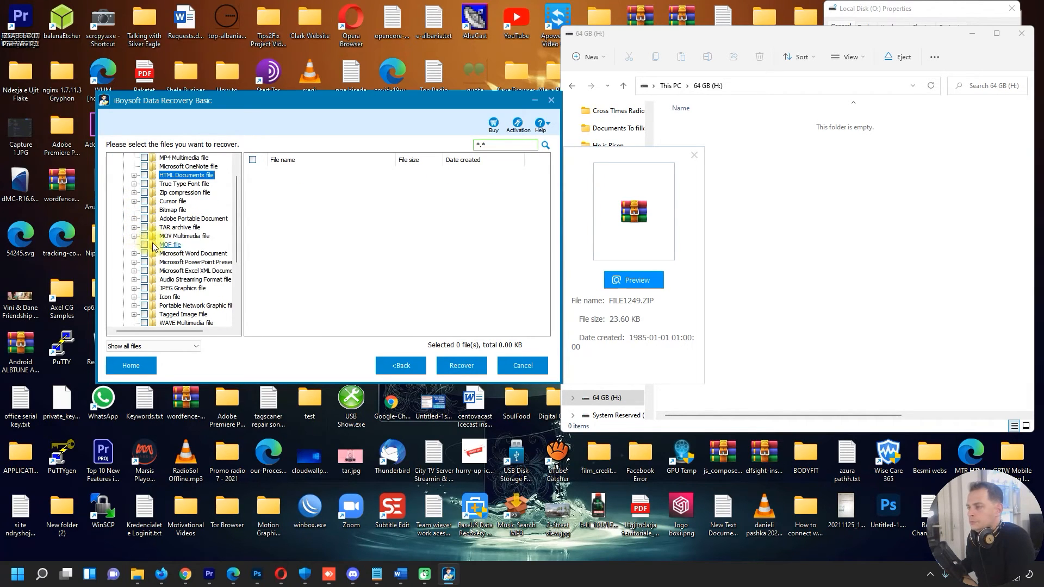
{"action": "left_click", "coordinate": [184, 235]}
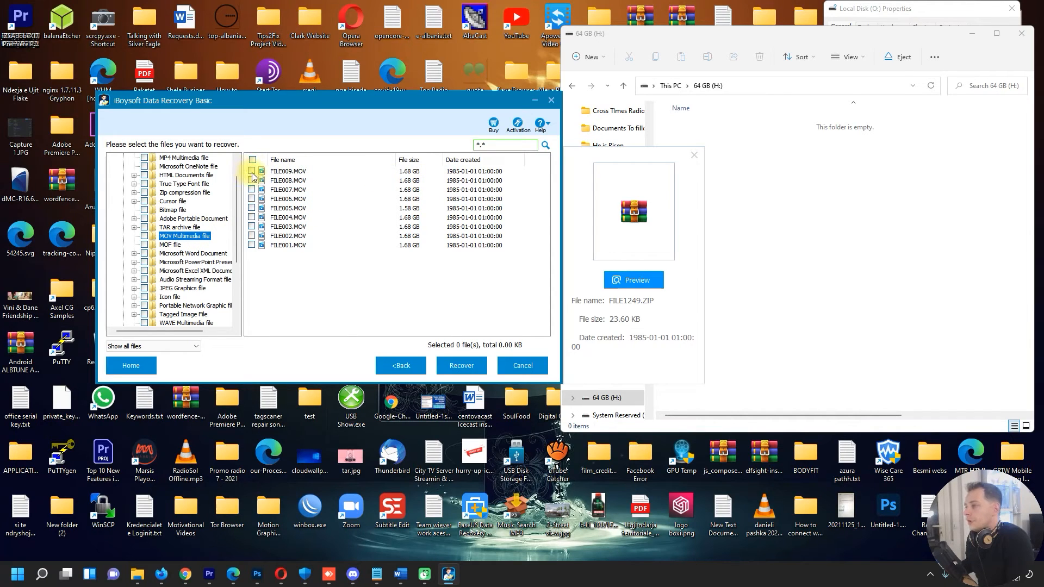
Step: Tick FILE009.MOV and recover it with Desktop as the save destination
{"action": "left_click", "coordinate": [252, 172]}
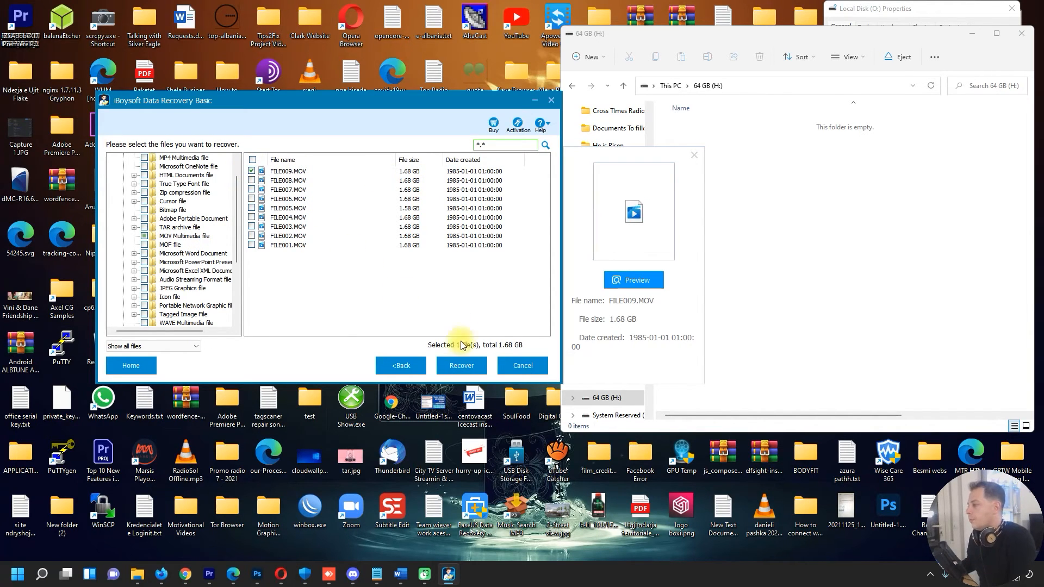
{"action": "left_click", "coordinate": [460, 365]}
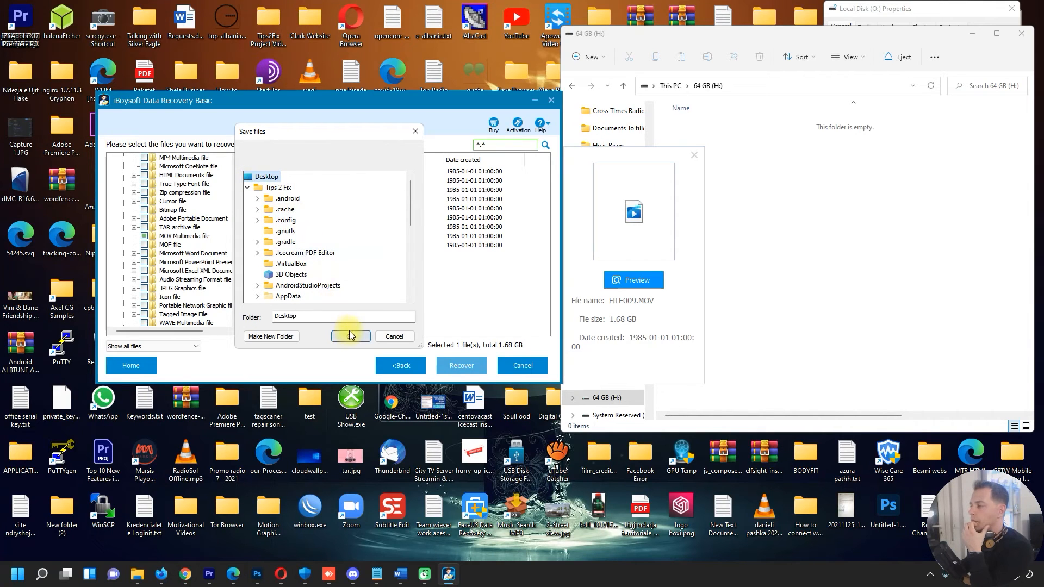
{"action": "left_click", "coordinate": [351, 336]}
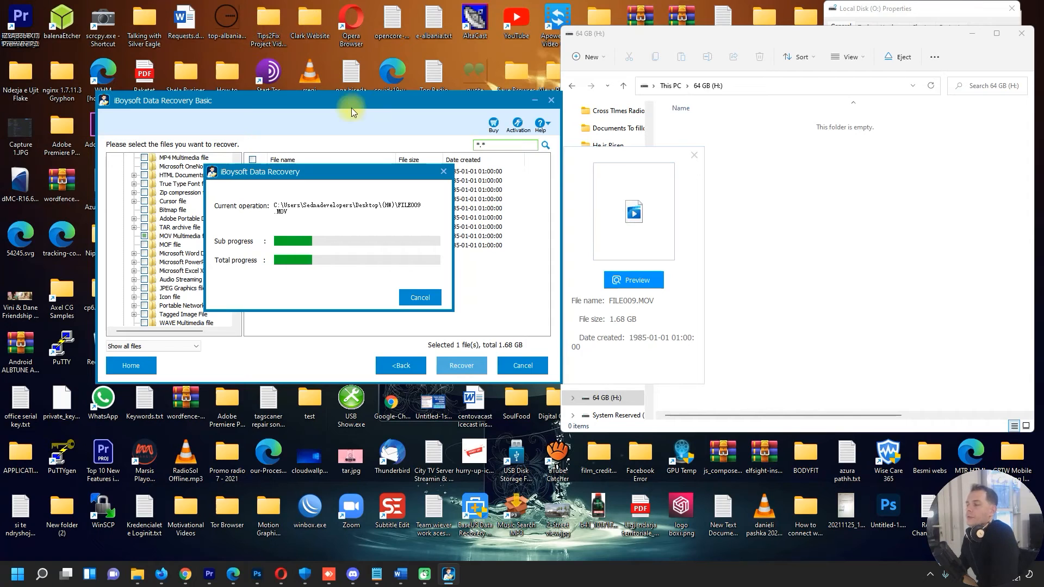
{"action": "mouse_move", "coordinate": [301, 74]}
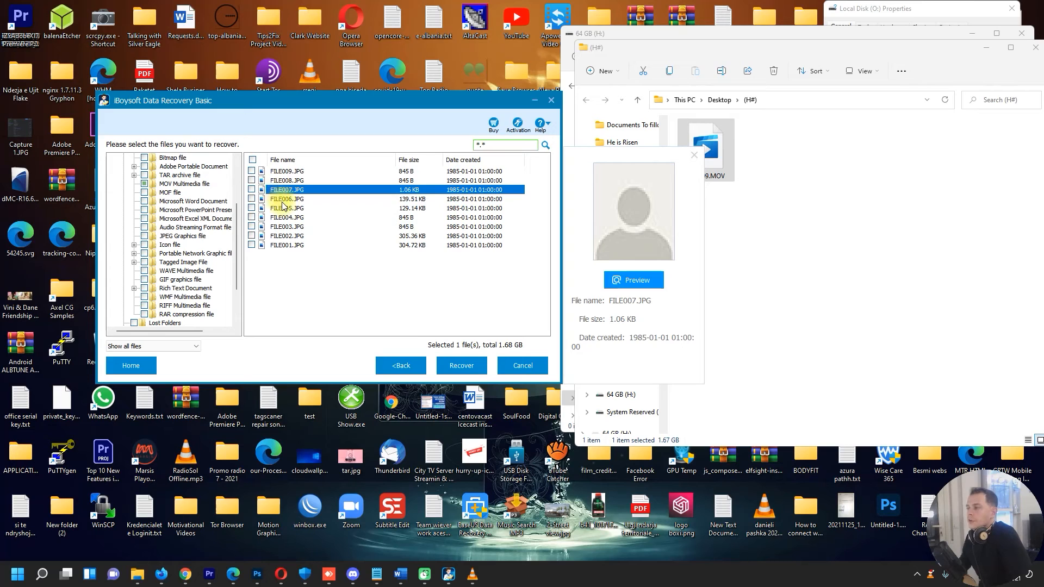
Step: Preview FILE002.JPG and FILE001.JPG, preview a WAV file, then list Rich Text Documents
{"action": "left_click", "coordinate": [286, 235]}
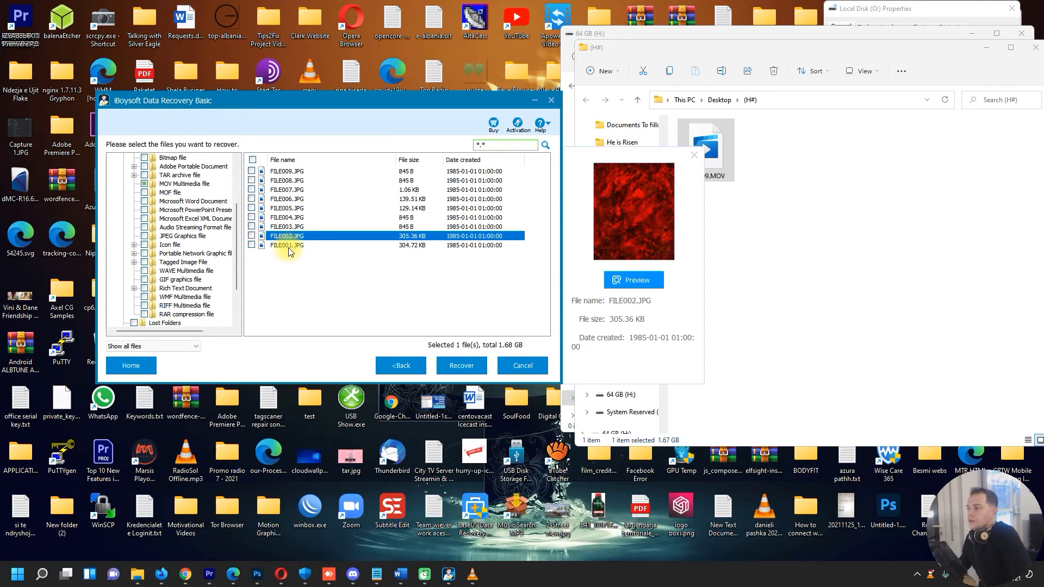
{"action": "left_click", "coordinate": [286, 245]}
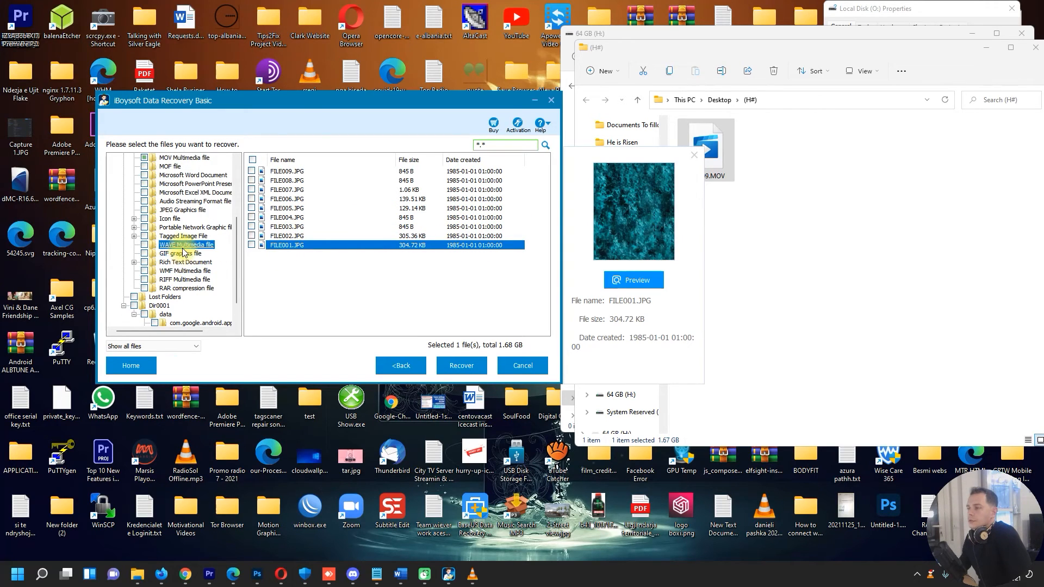
{"action": "left_click", "coordinate": [186, 244]}
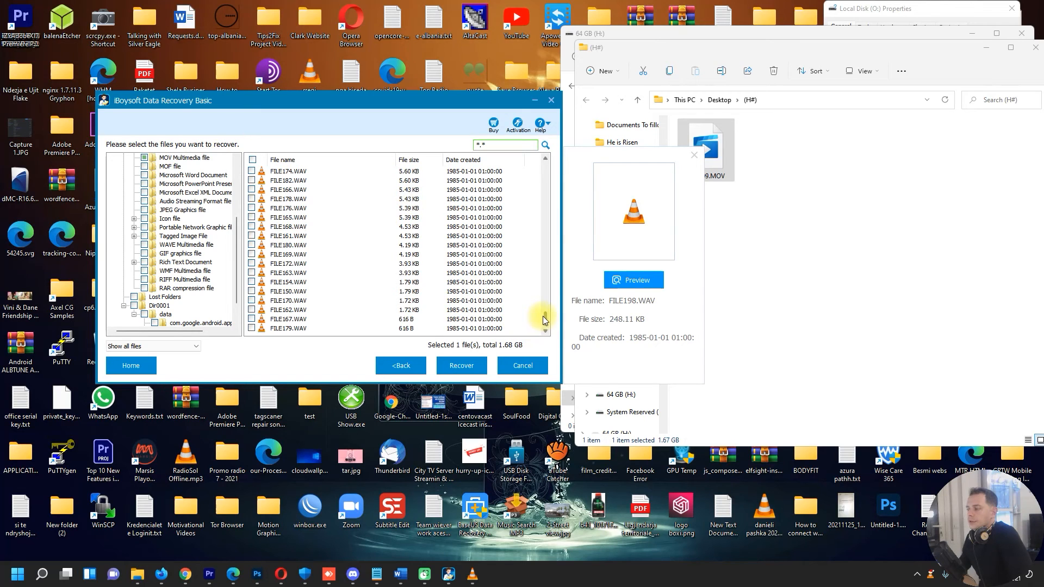
{"action": "left_click", "coordinate": [545, 330]}
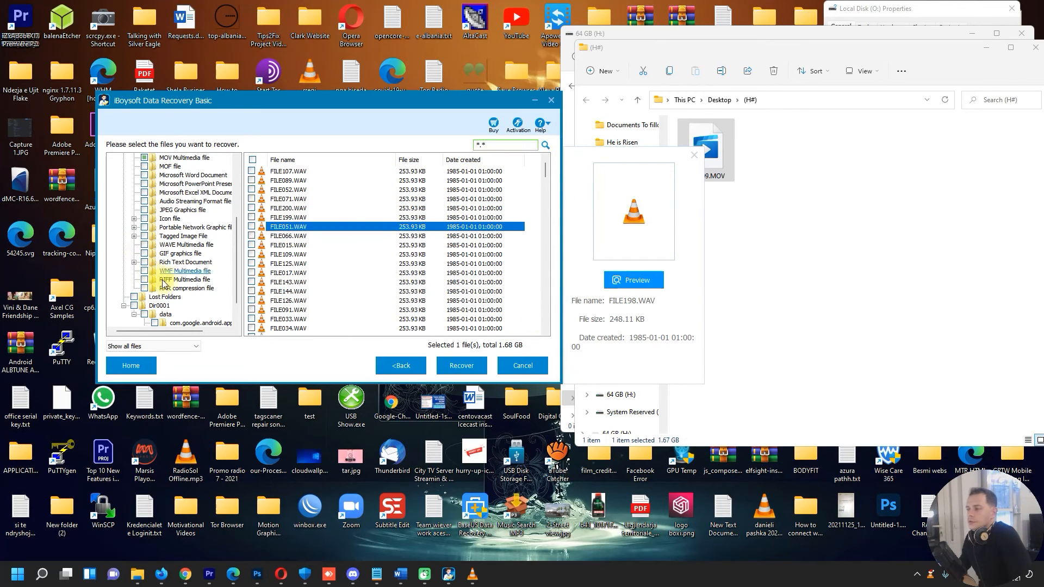
{"action": "left_click", "coordinate": [187, 262]}
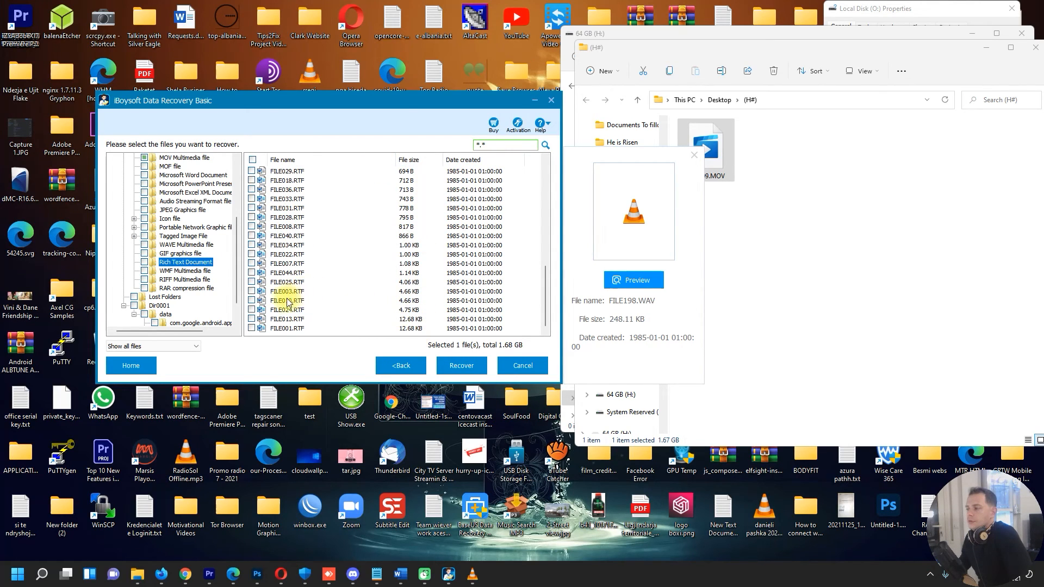
Step: Recover FILE010.RTF into the (H#) Desktop folder, confirming the save destination
{"action": "left_click", "coordinate": [252, 300]}
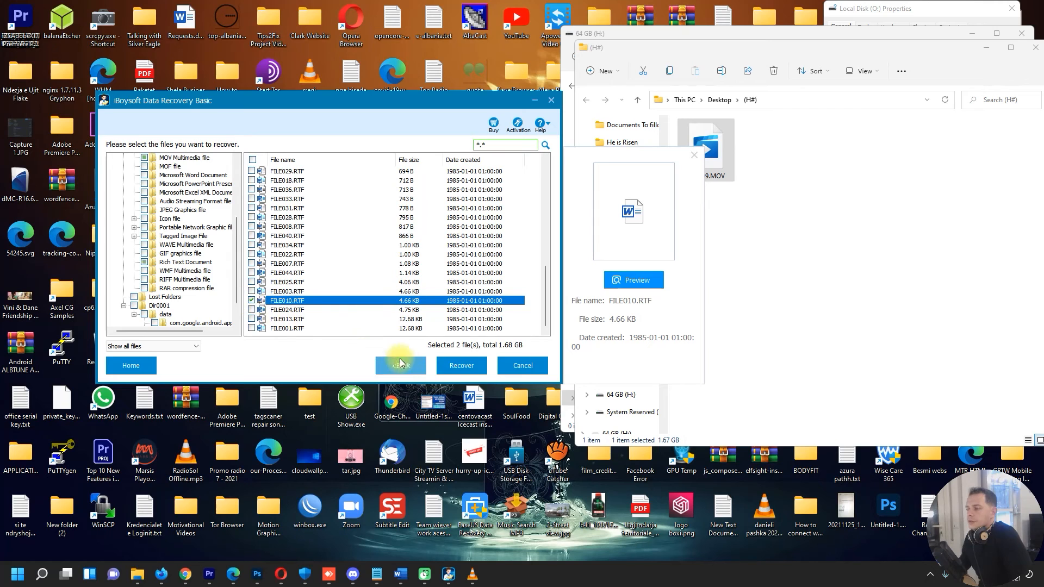
{"action": "left_click", "coordinate": [461, 364]}
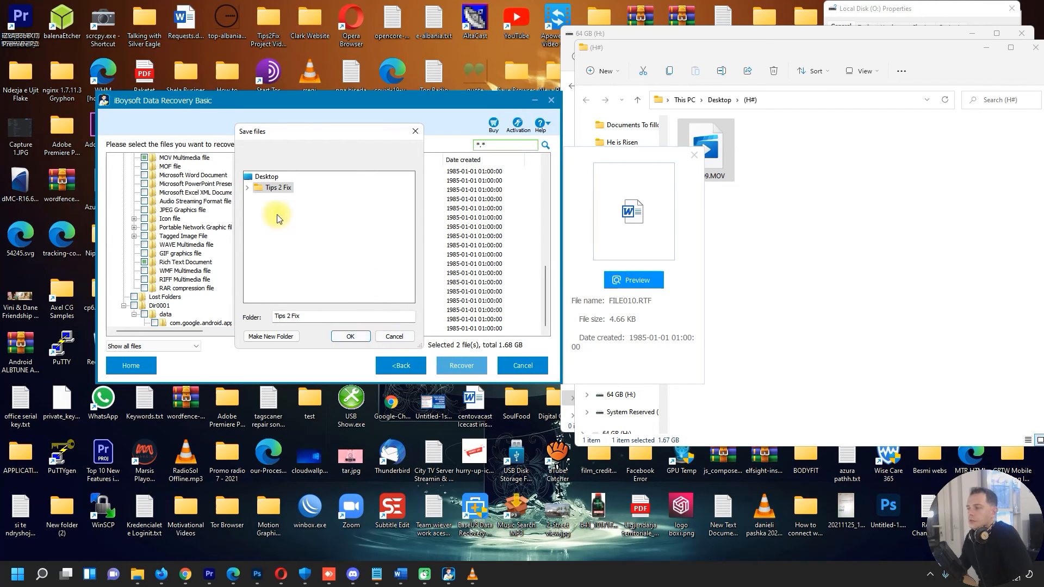
{"action": "left_click", "coordinate": [350, 335]}
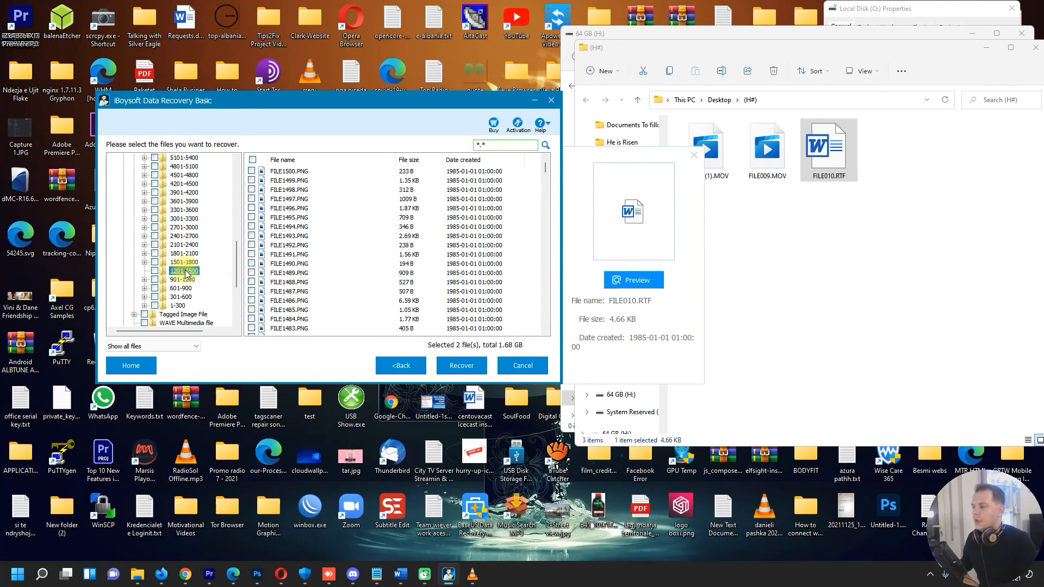
Step: List the 301-600 PNG group, then minimize and reopen iBoysoft at its Home screen
{"action": "left_click", "coordinate": [180, 297]}
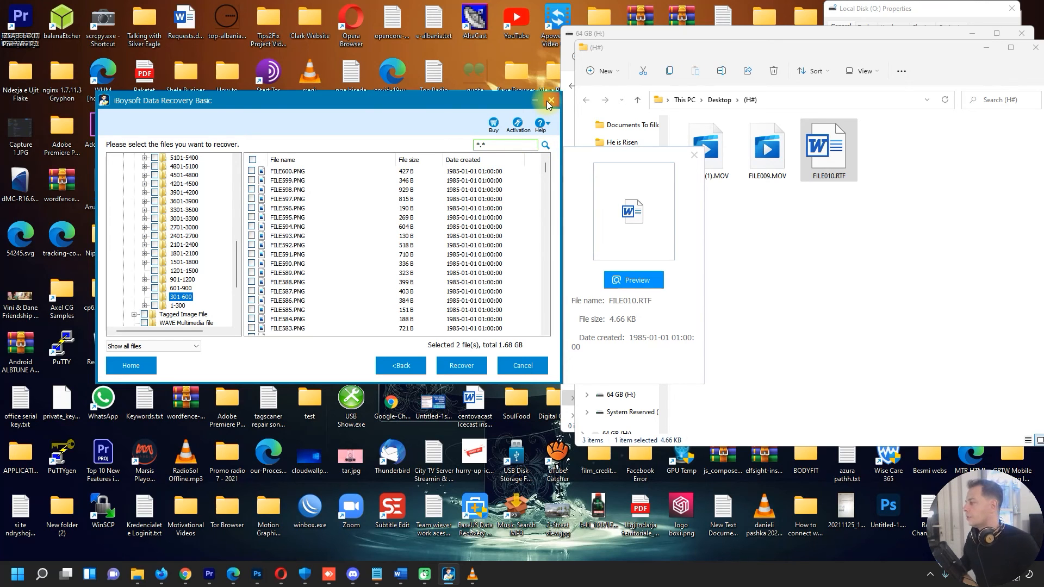
{"action": "left_click", "coordinate": [549, 101]}
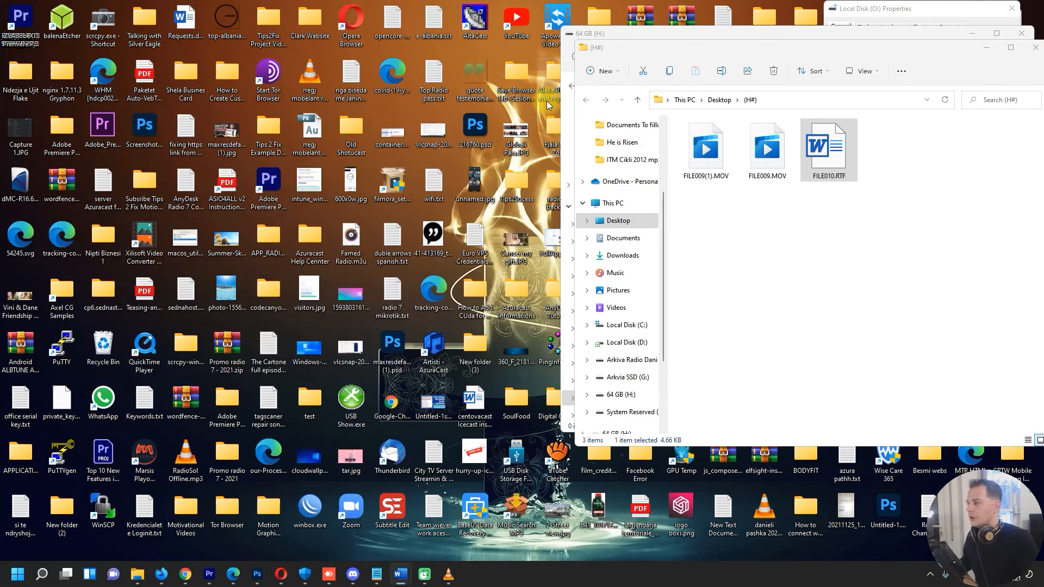
{"action": "left_click", "coordinate": [470, 573]}
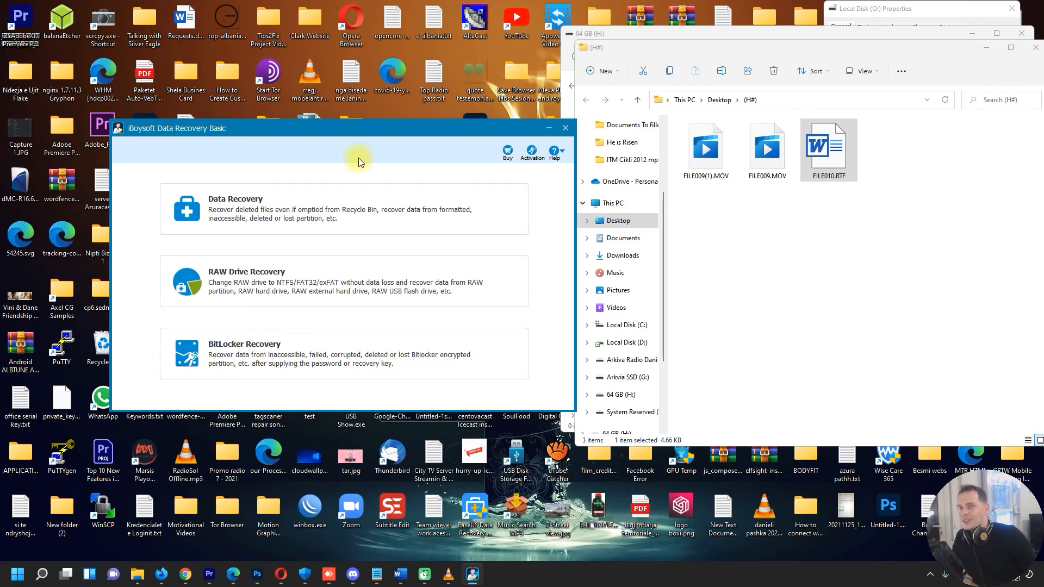
{"action": "mouse_move", "coordinate": [382, 167]}
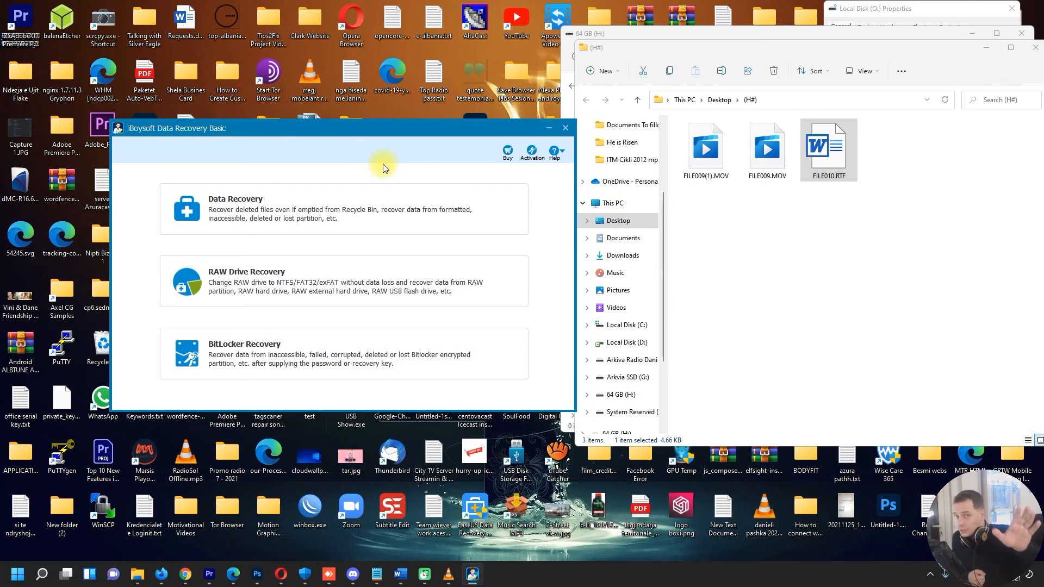